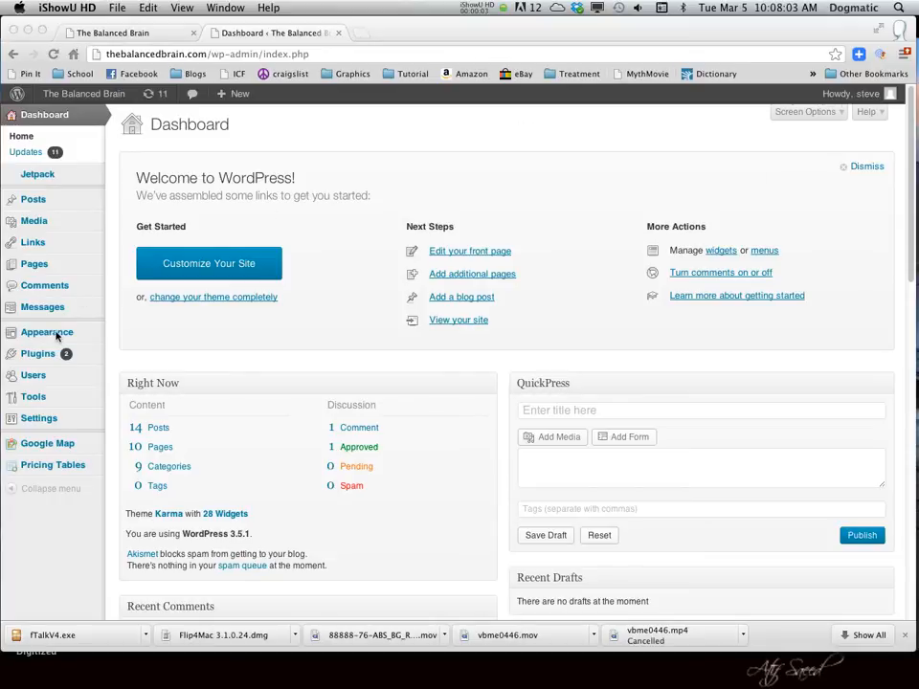
# Step: Go to Appearance > Themes to see Karma as the current theme
pyautogui.click(47, 332)
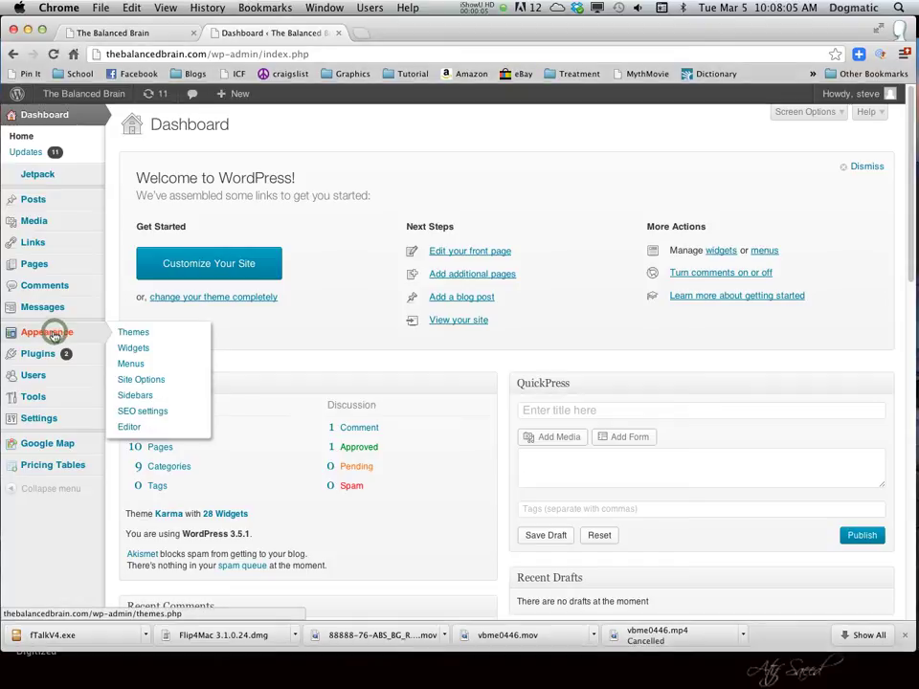
pyautogui.click(133, 332)
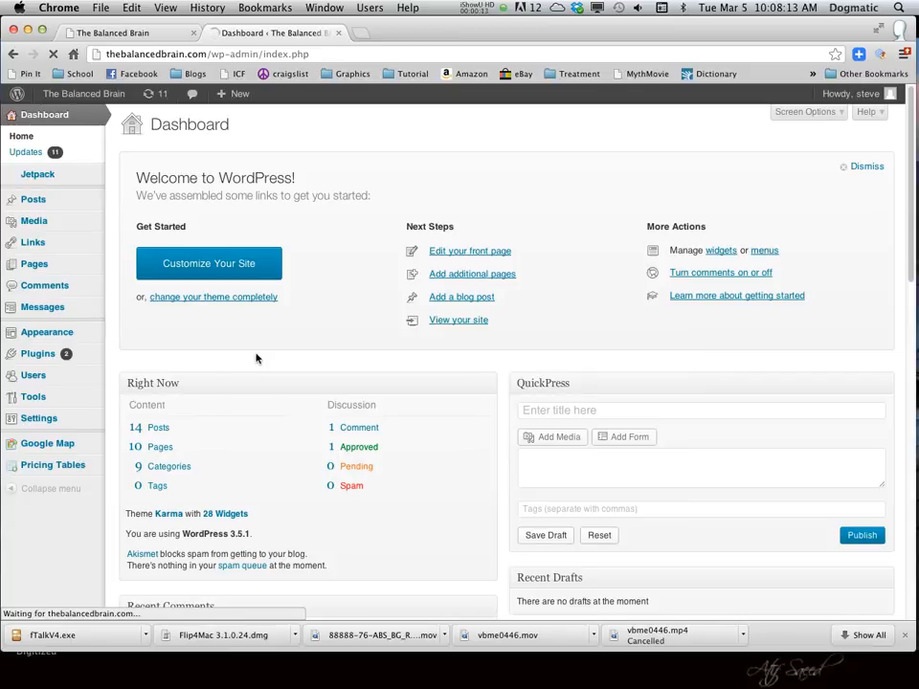
pyautogui.moveTo(253, 358)
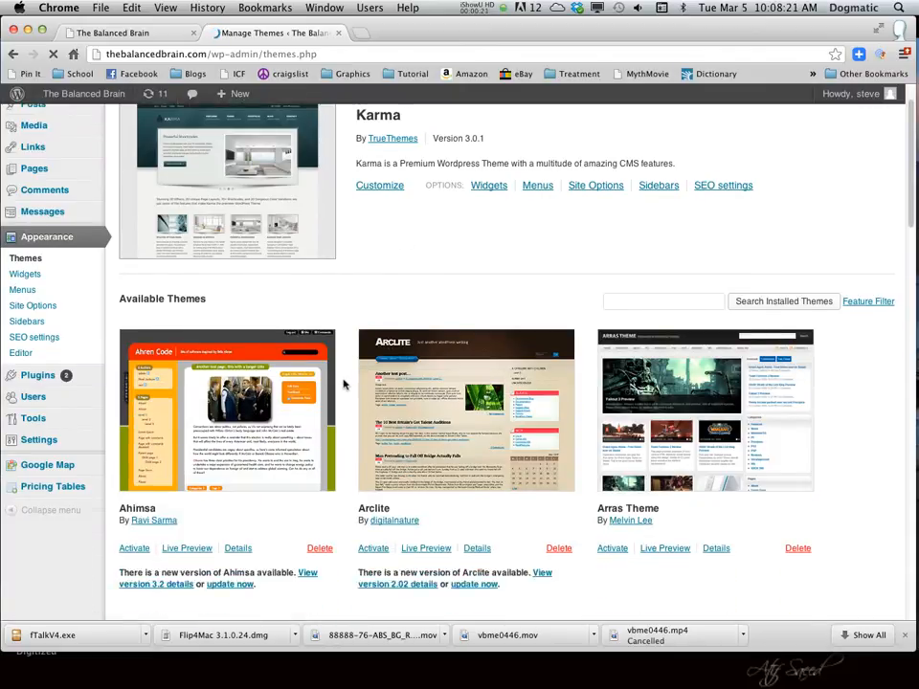
pyautogui.scroll(-3)
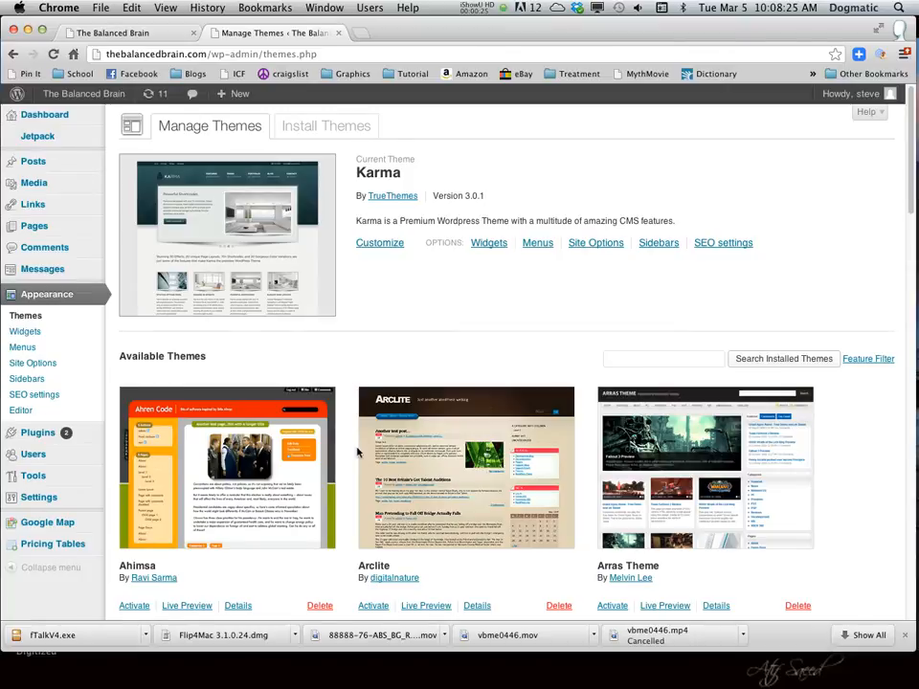
pyautogui.scroll(-3)
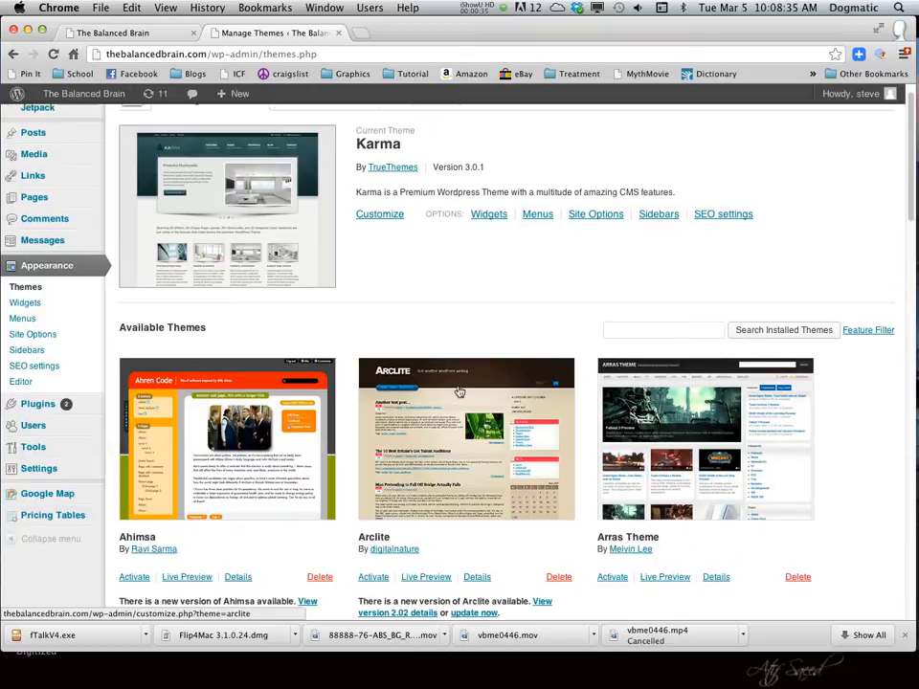
pyautogui.moveTo(494, 457)
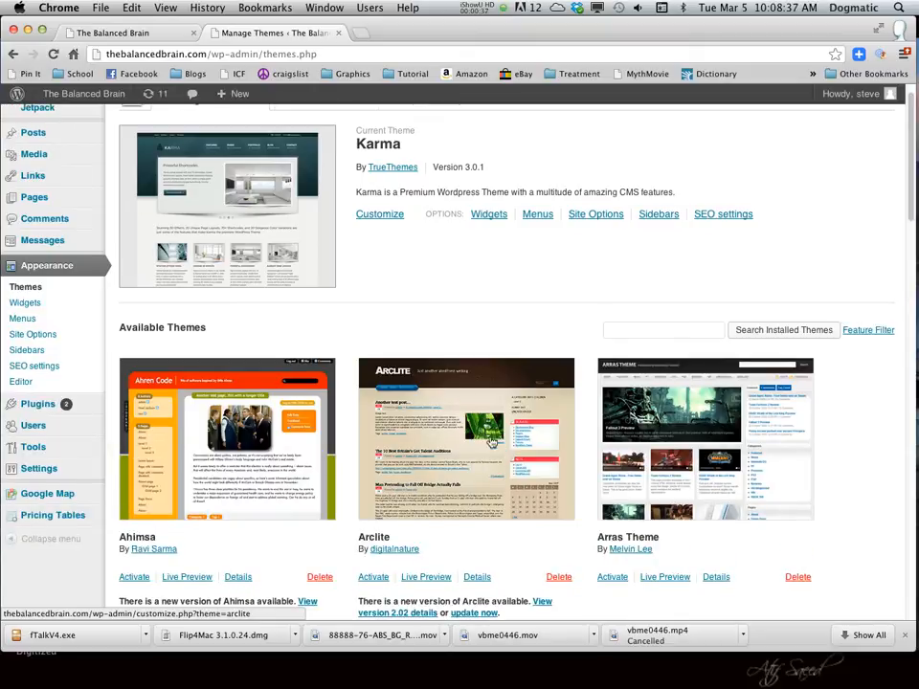
pyautogui.moveTo(197, 241)
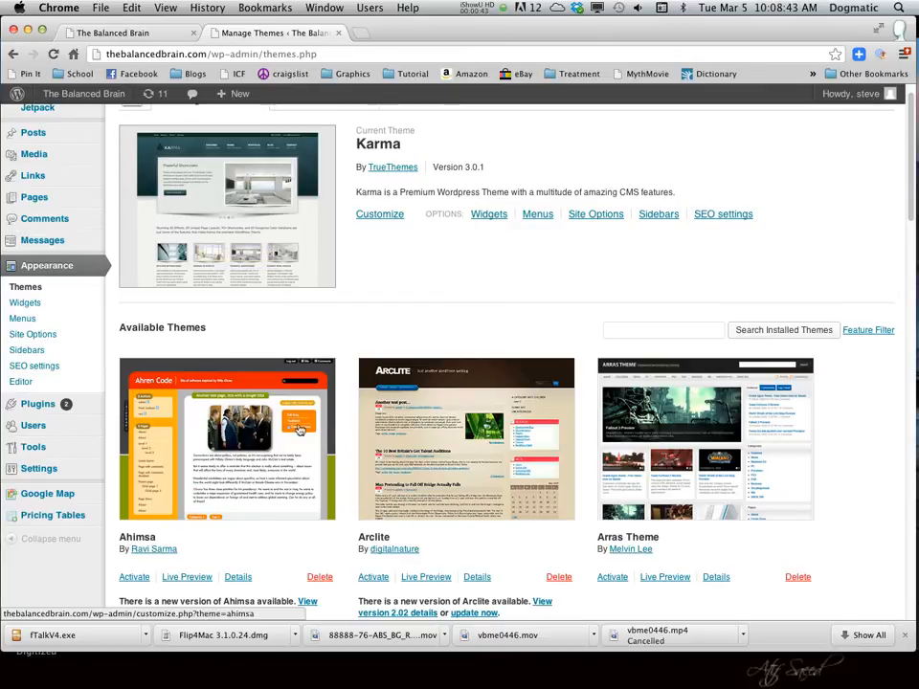
pyautogui.moveTo(442, 417)
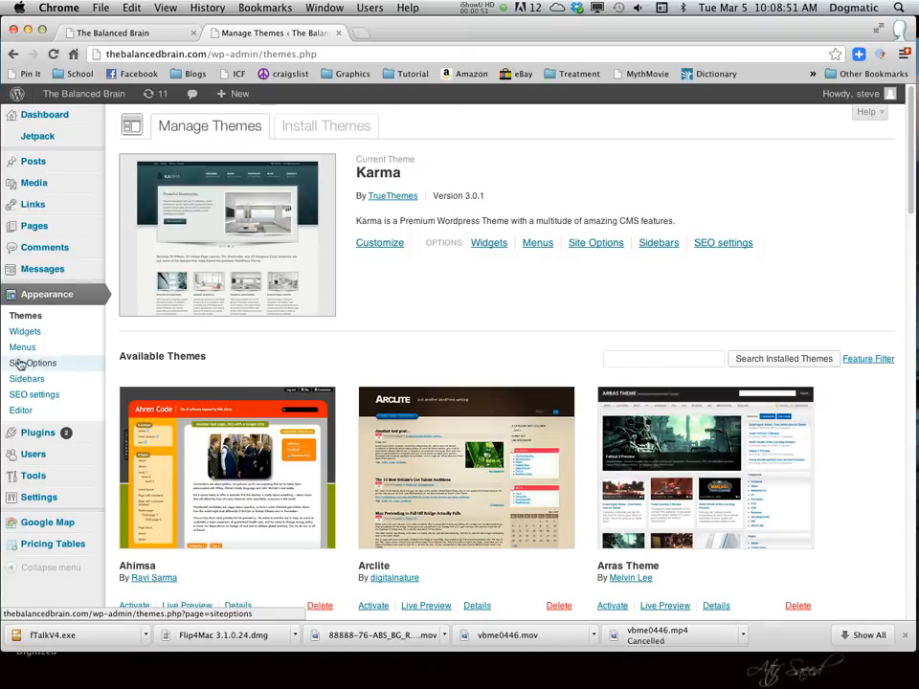
pyautogui.click(32, 363)
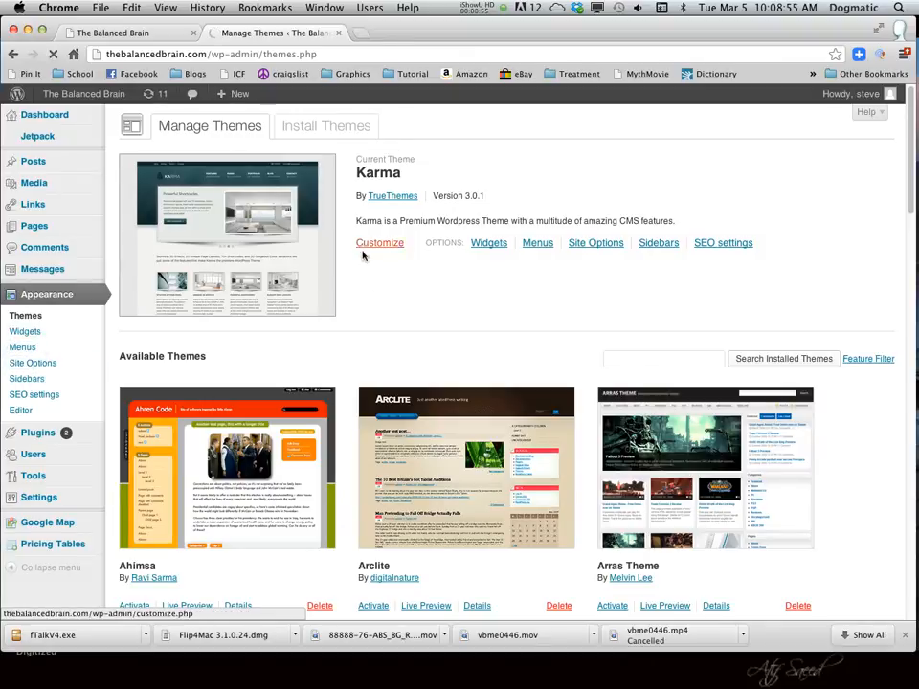
# Step: Browse Karma's General Settings (logo, favicon, feature toggles), then return to the top
pyautogui.click(596, 242)
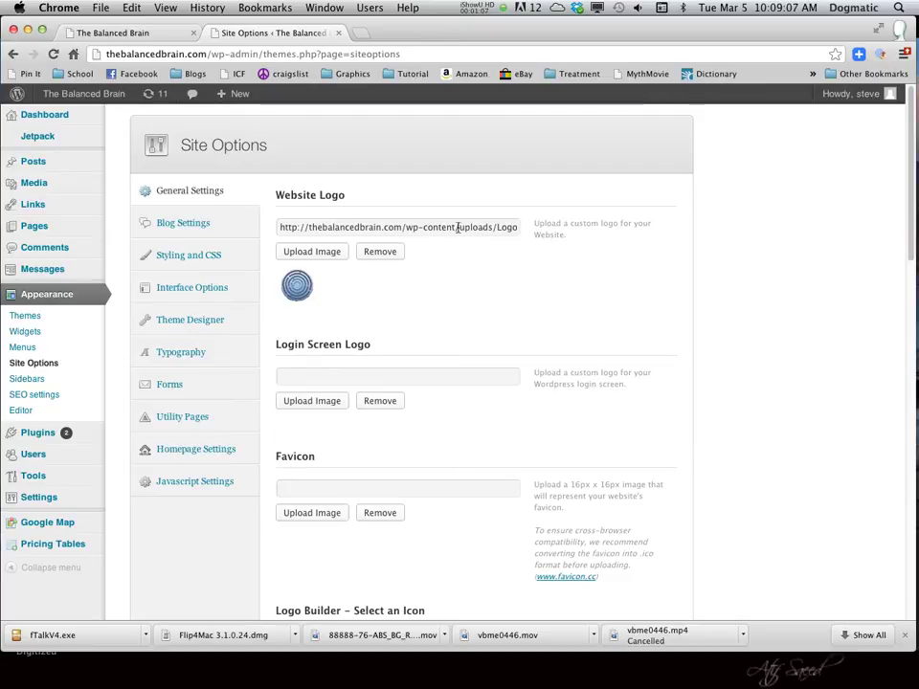
pyautogui.scroll(-3)
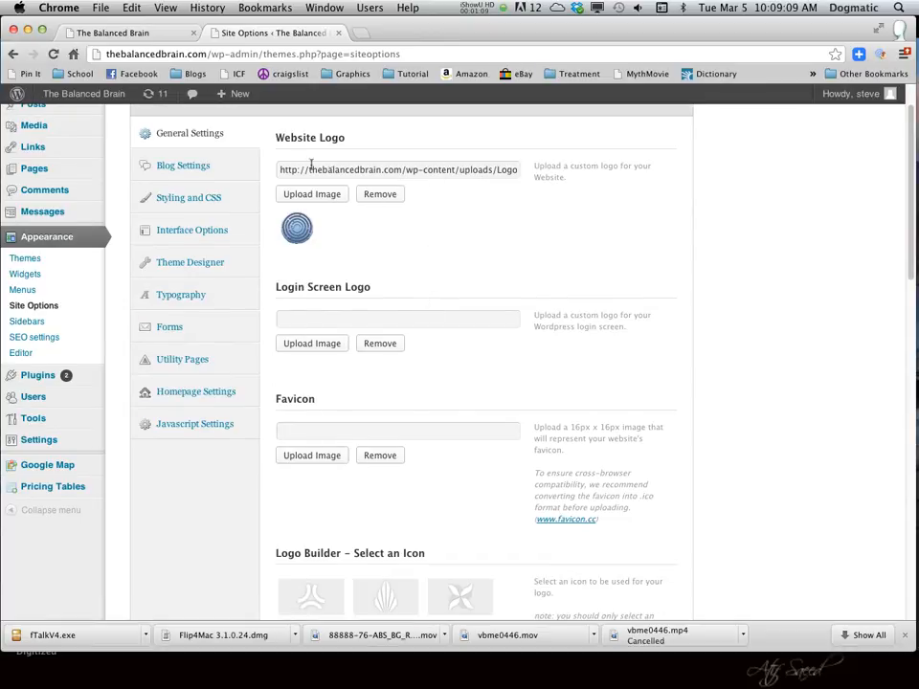
pyautogui.scroll(-3)
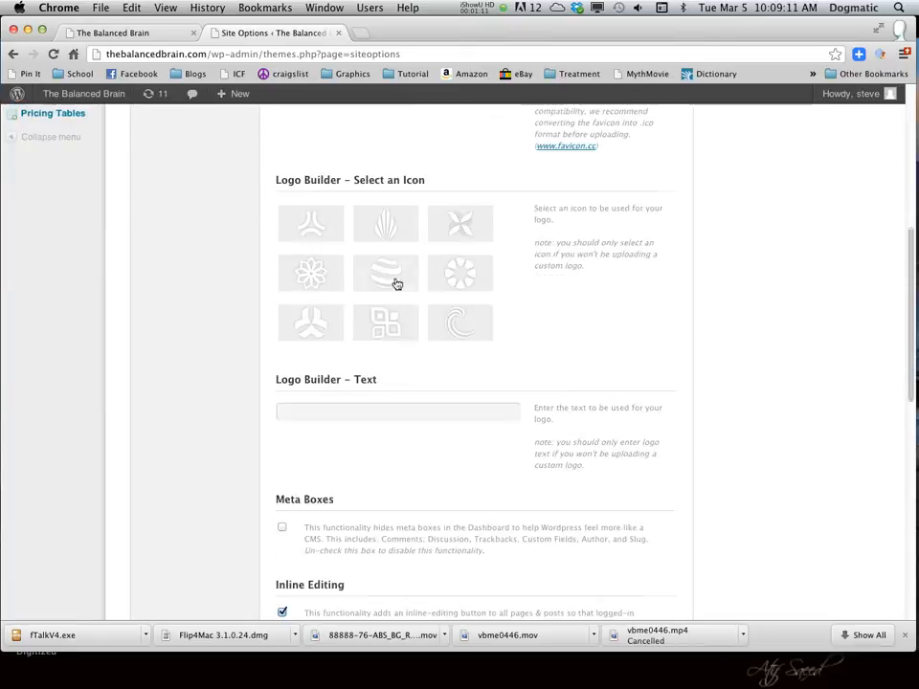
pyautogui.scroll(-3)
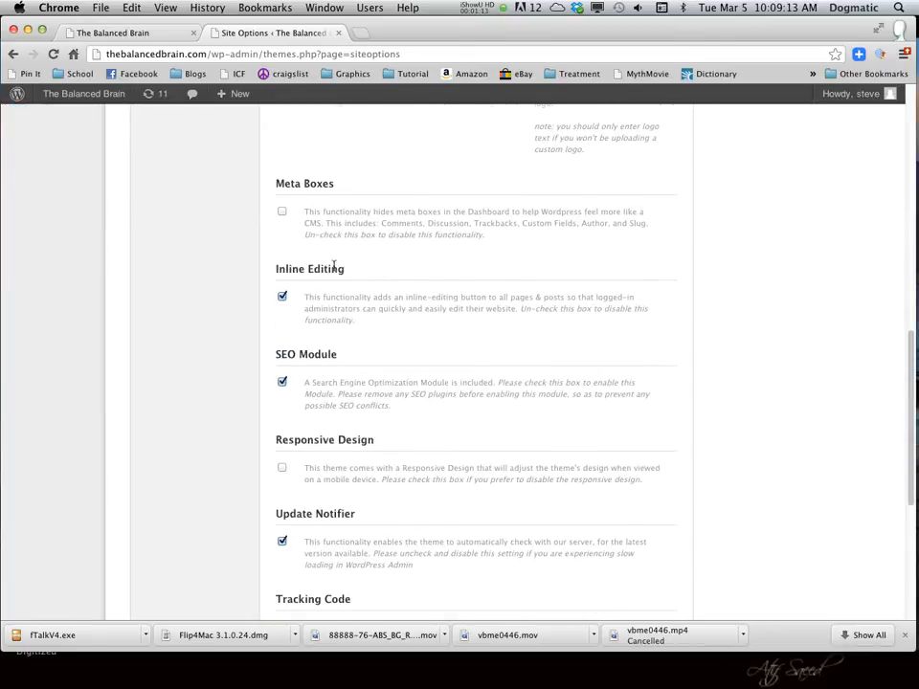
pyautogui.scroll(-3)
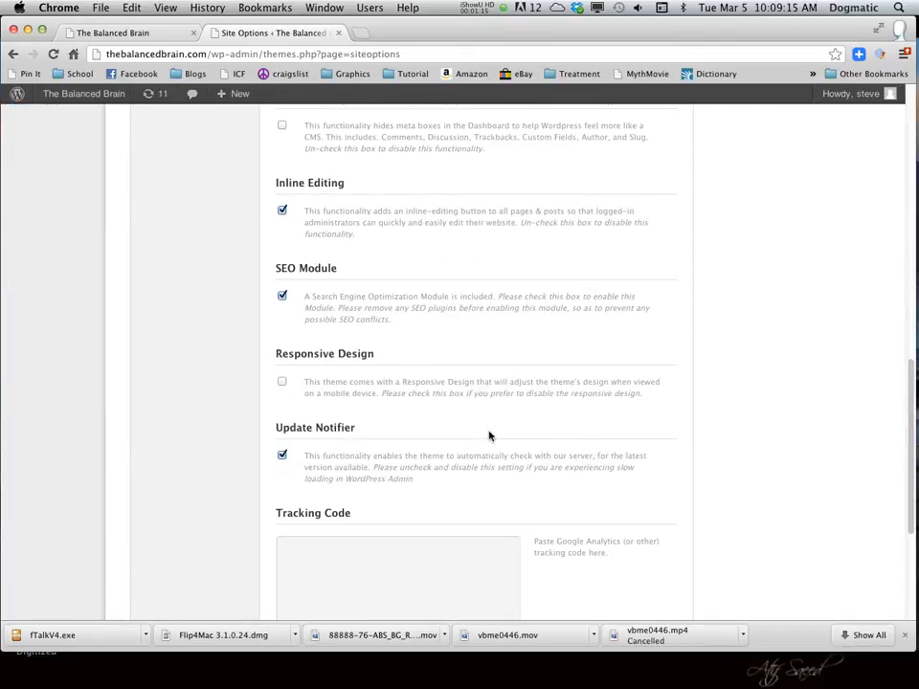
pyautogui.moveTo(600, 554)
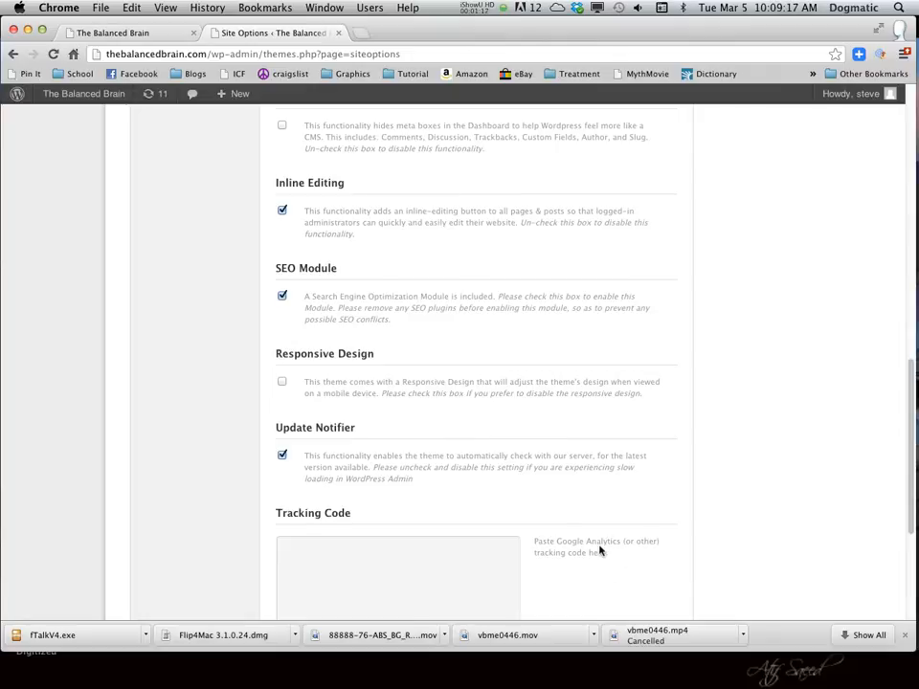
pyautogui.scroll(3)
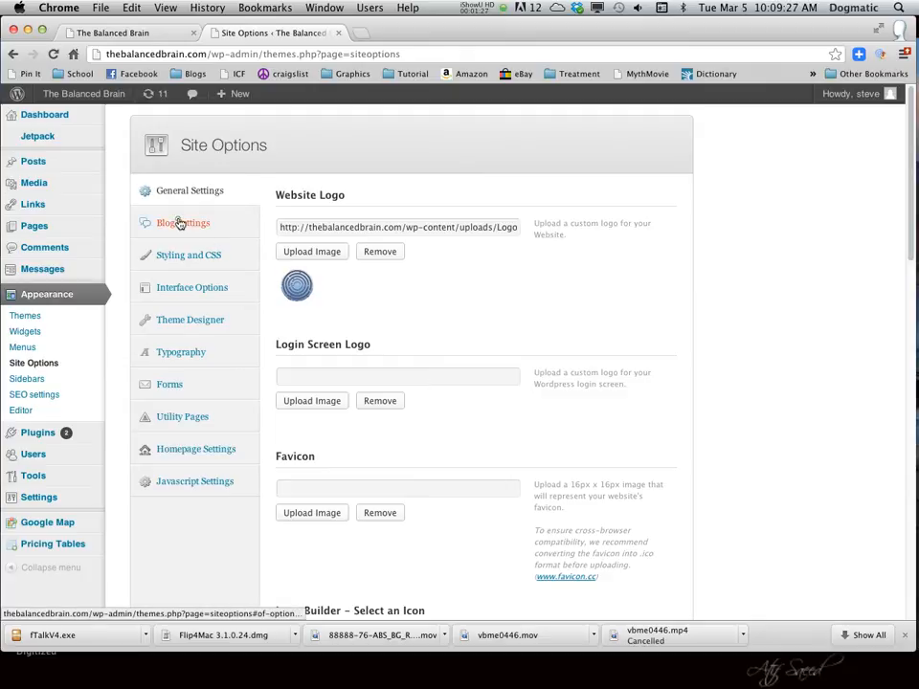
# Step: Replace the Blog Settings banner text with 'John's Blog' and browse the remaining blog options
pyautogui.click(181, 222)
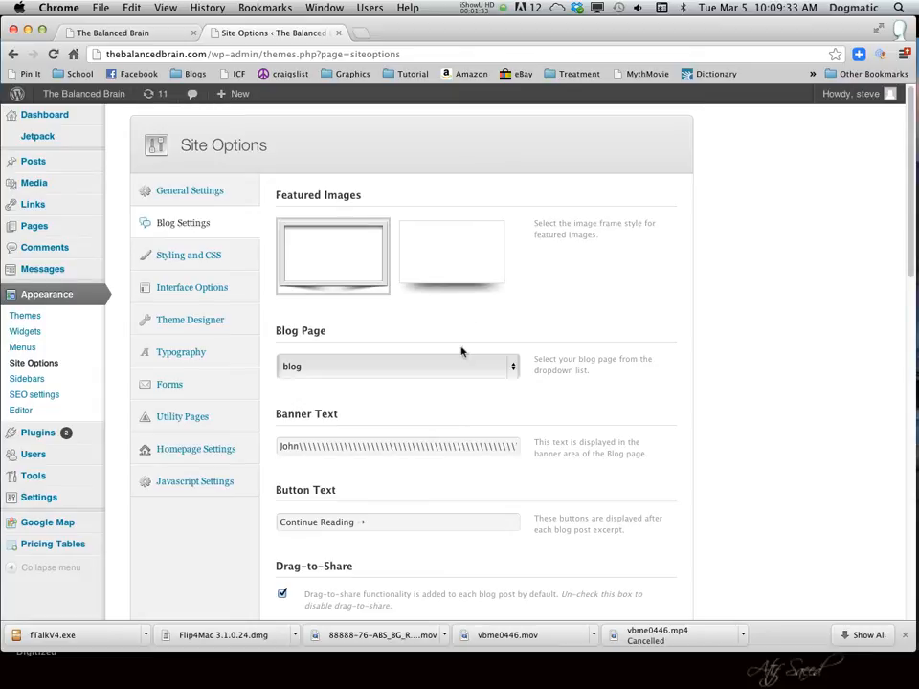
pyautogui.scroll(-3)
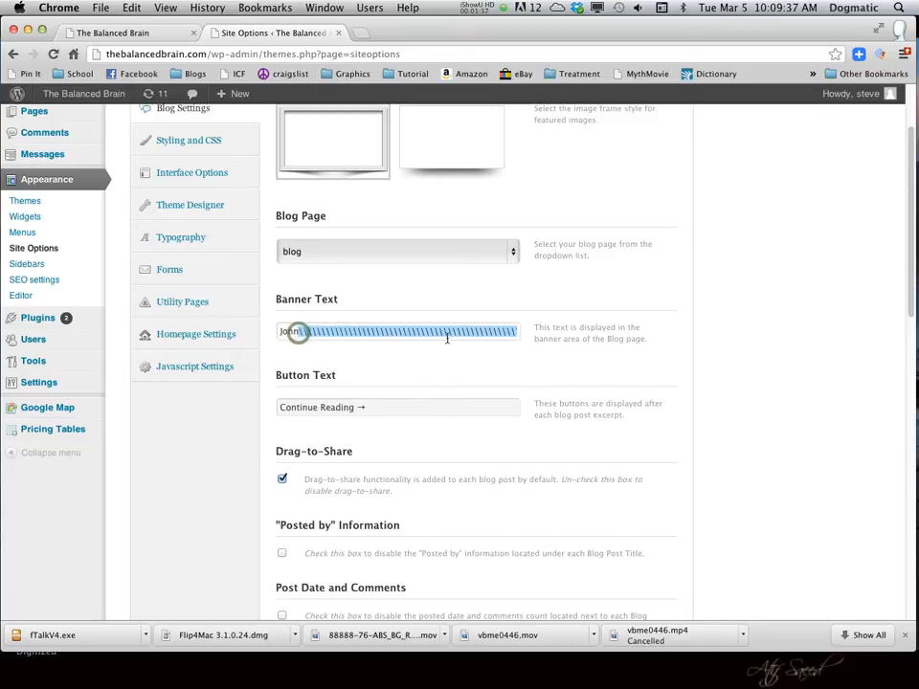
pyautogui.click(397, 331)
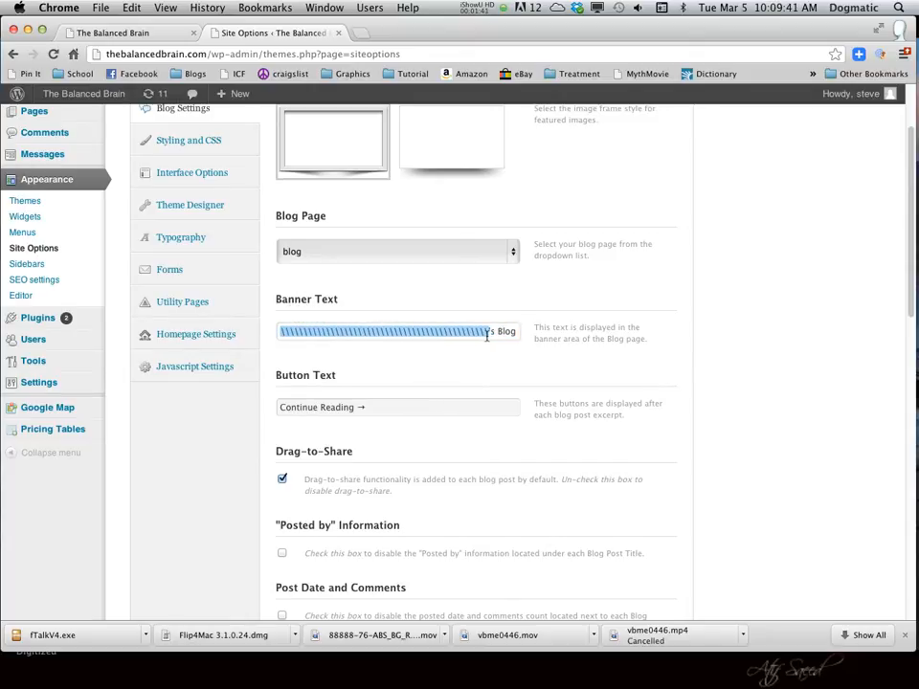
pyautogui.write("John's Blog")
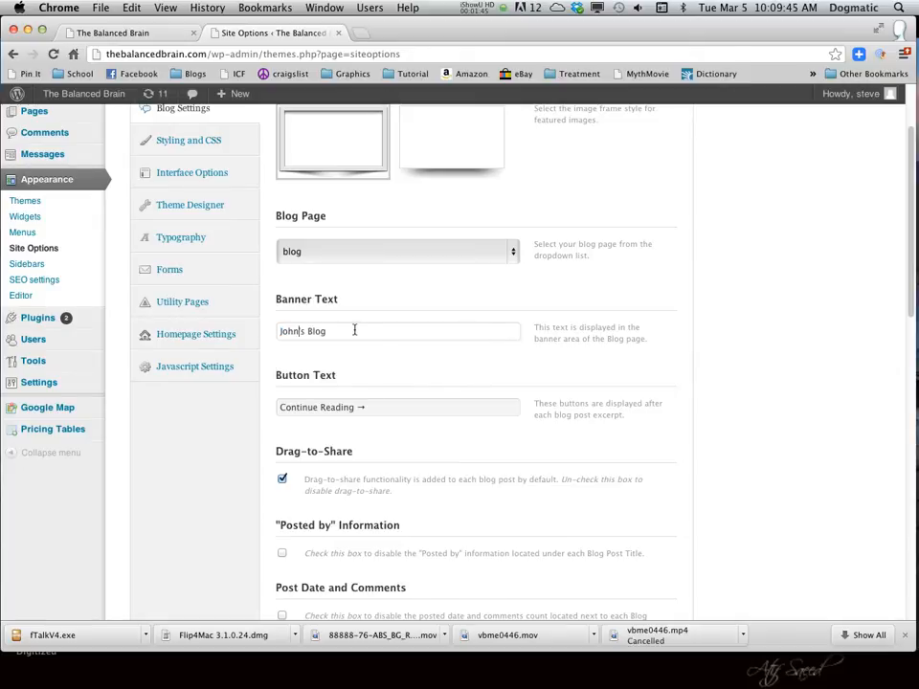
pyautogui.scroll(-3)
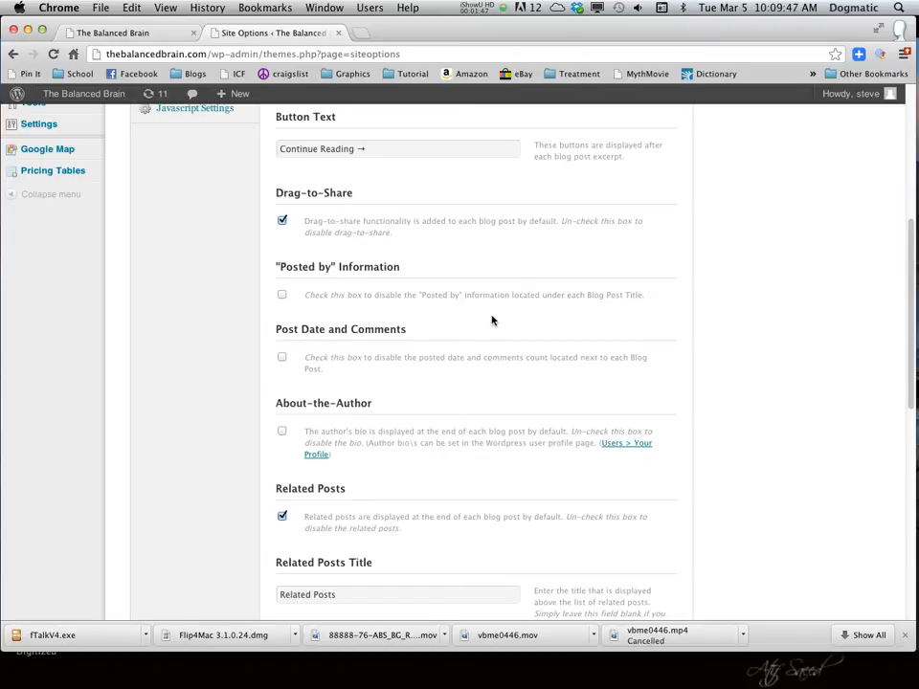
pyautogui.moveTo(295, 364)
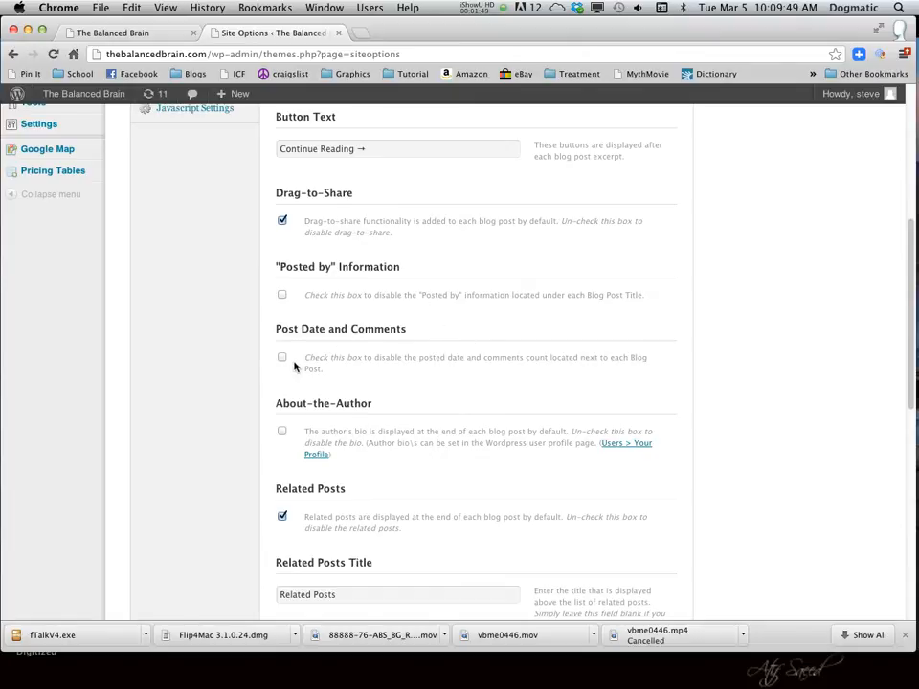
pyautogui.scroll(-3)
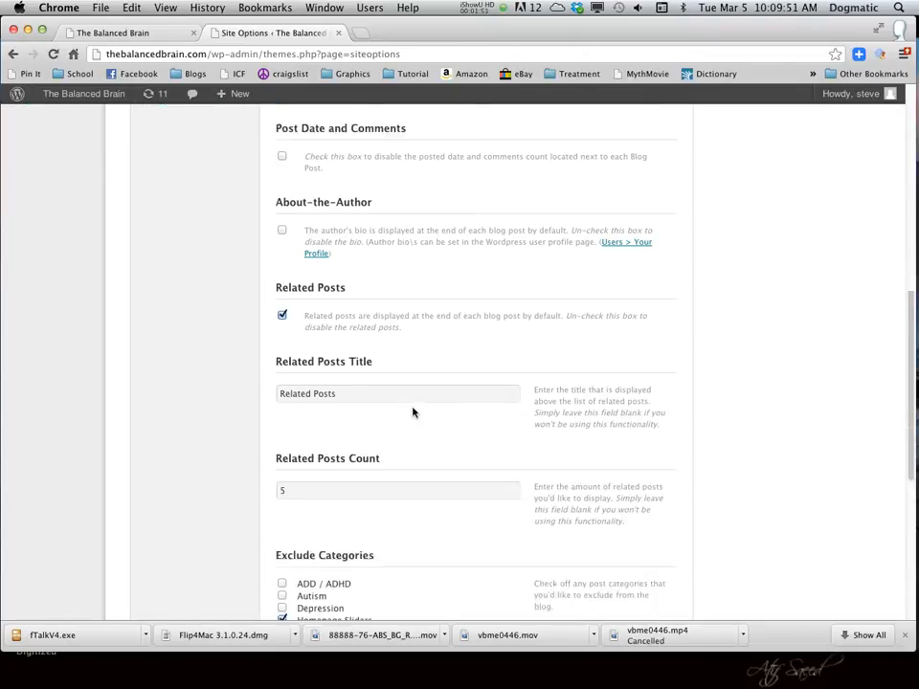
pyautogui.scroll(-3)
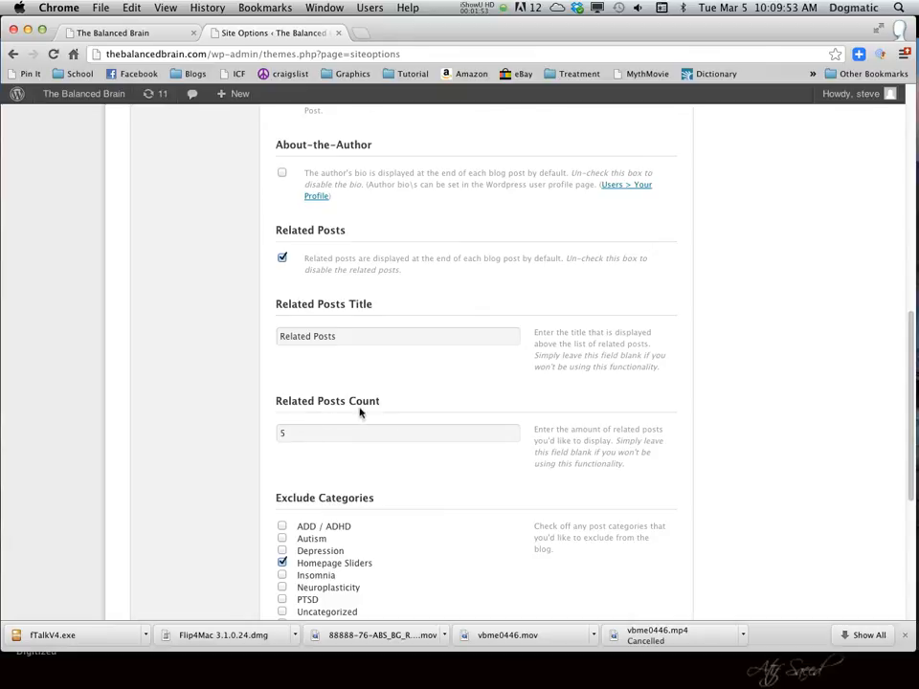
pyautogui.scroll(-3)
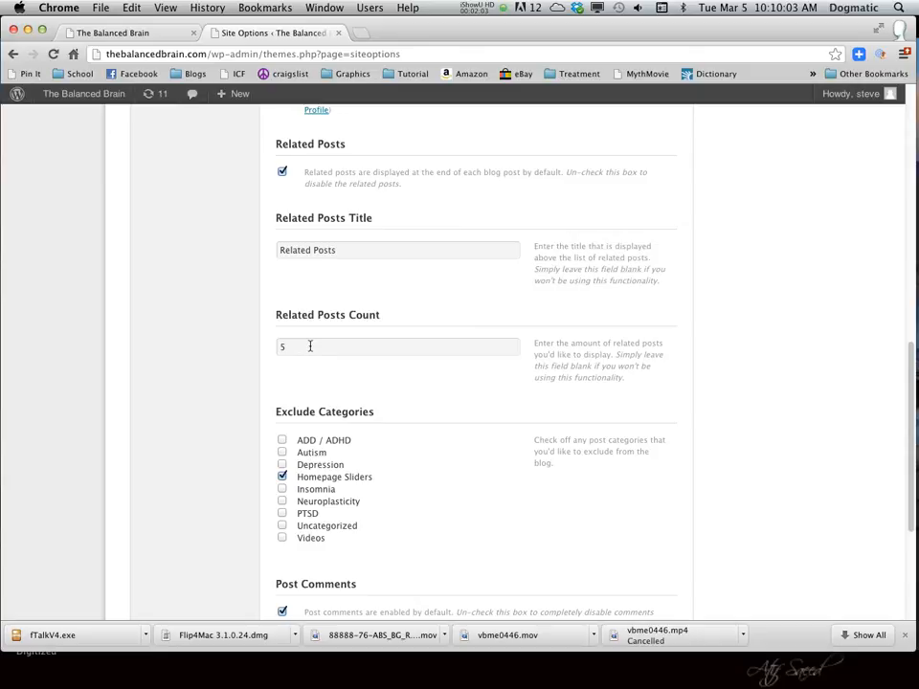
pyautogui.moveTo(374, 412)
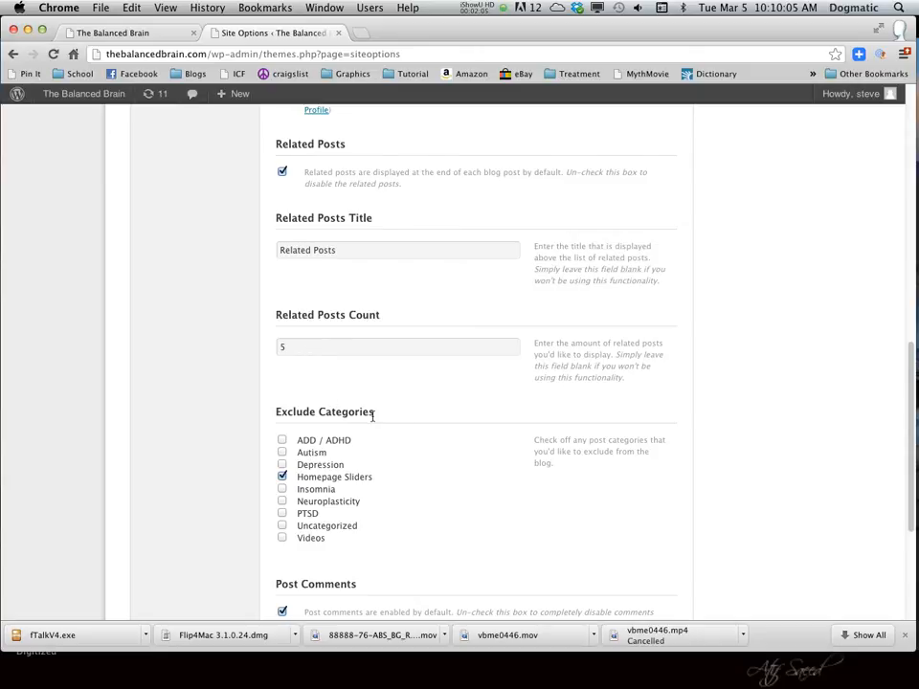
# Step: Uncheck post comments in the Blog Settings panel
pyautogui.scroll(-3)
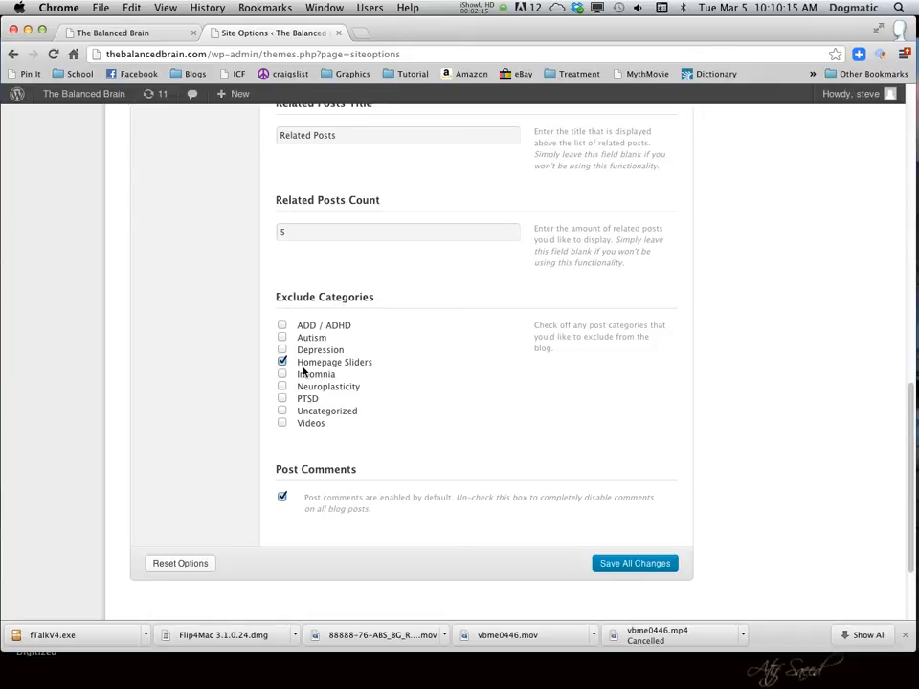
pyautogui.moveTo(363, 371)
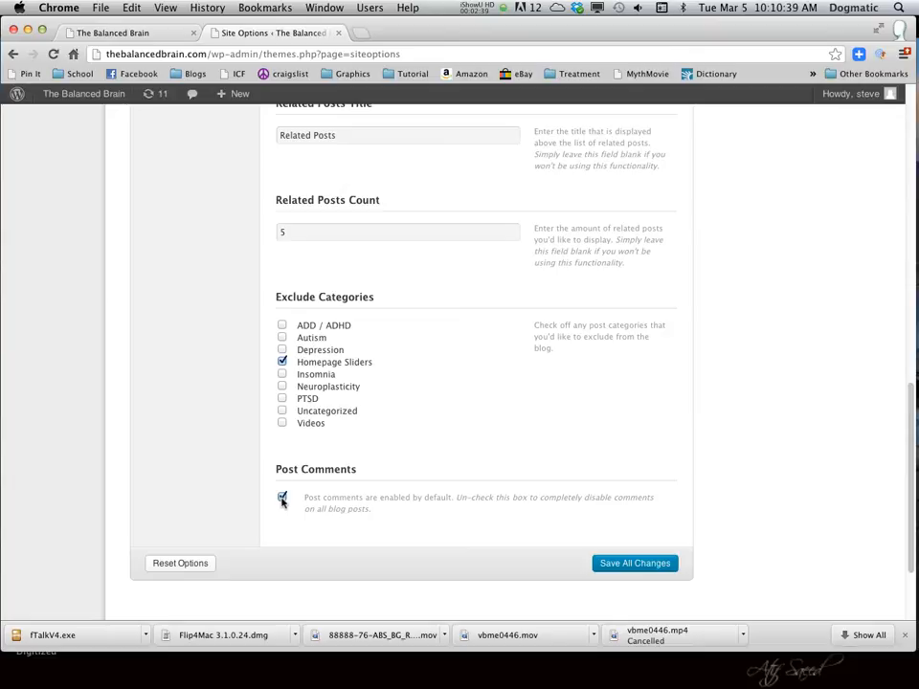
pyautogui.click(282, 497)
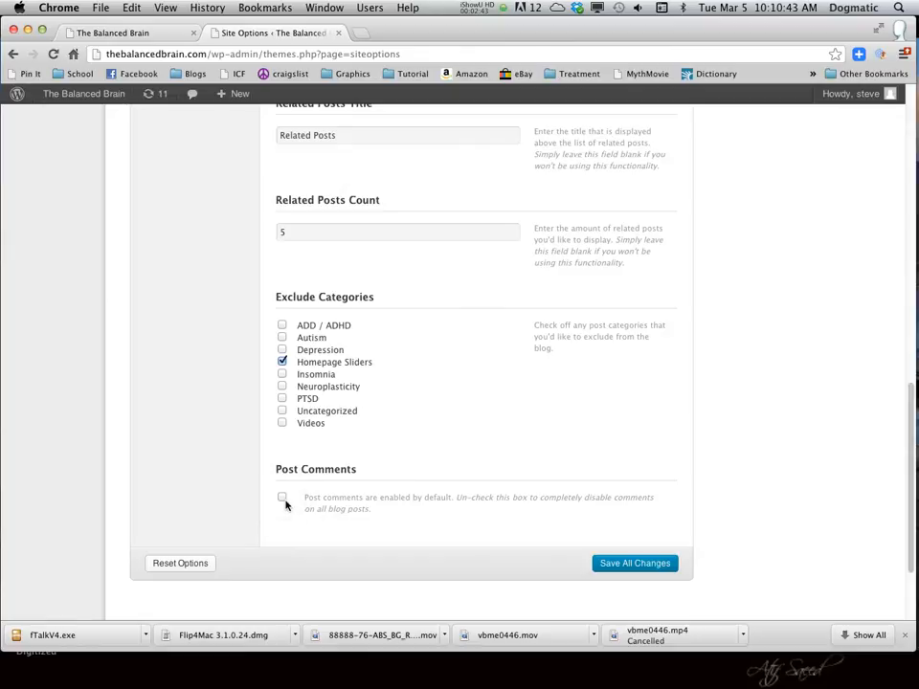
pyautogui.click(283, 498)
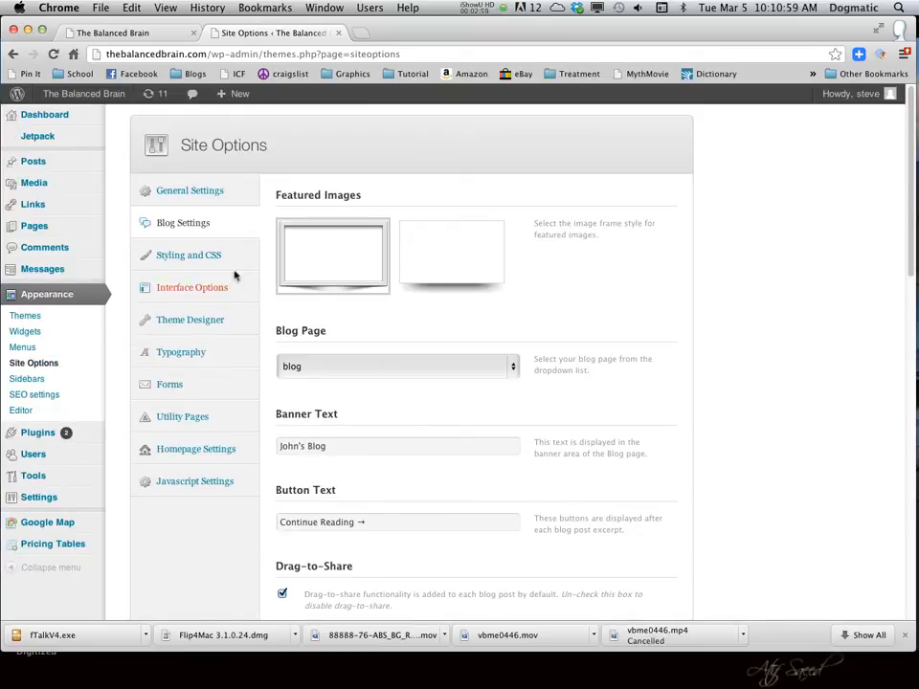
# Step: Pick the teal Website Color Scheme under Styling and CSS and save all changes
pyautogui.click(188, 255)
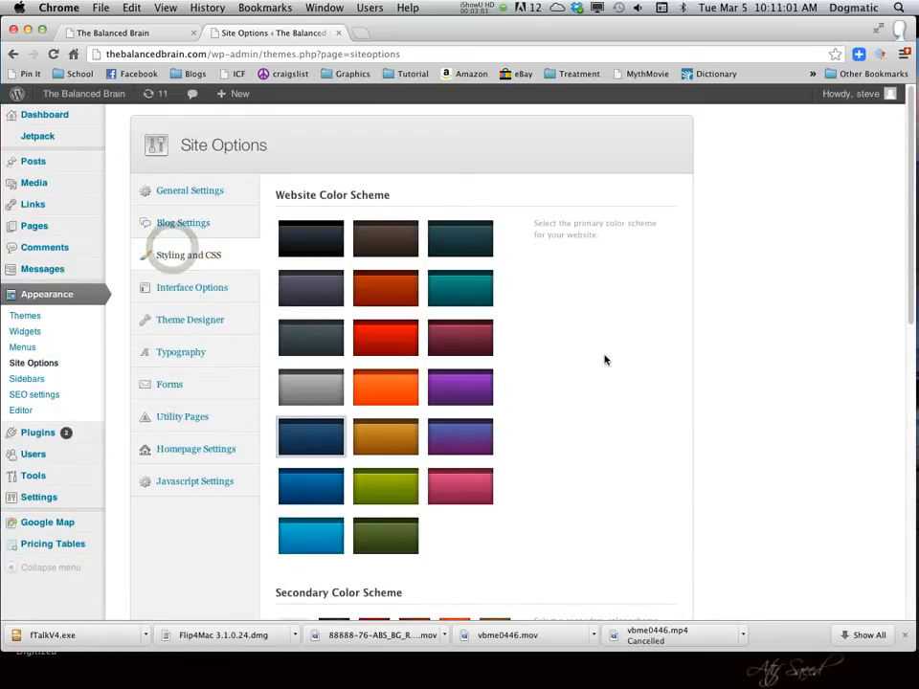
pyautogui.scroll(-3)
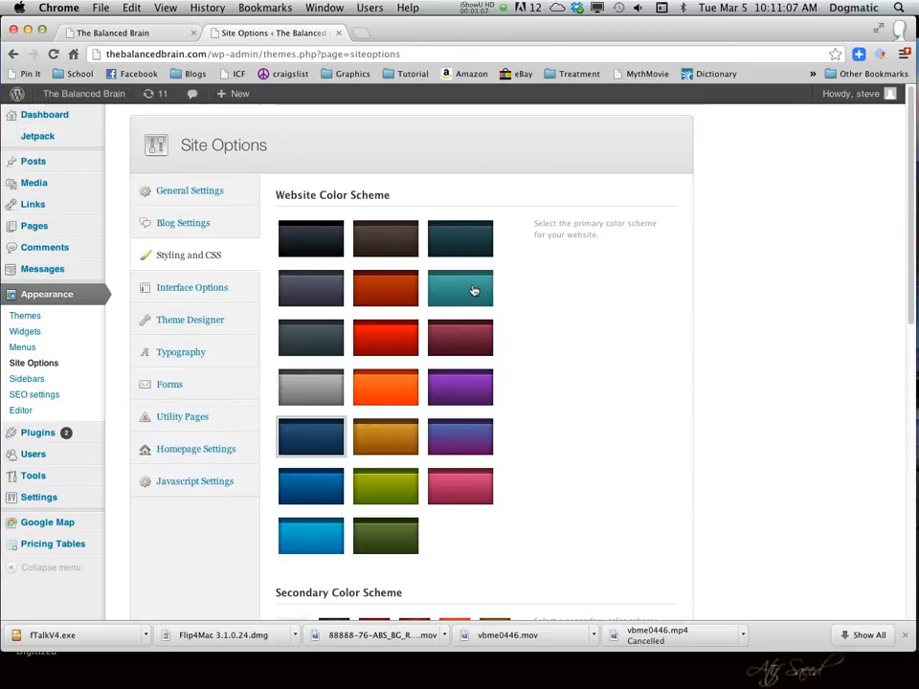
pyautogui.click(461, 288)
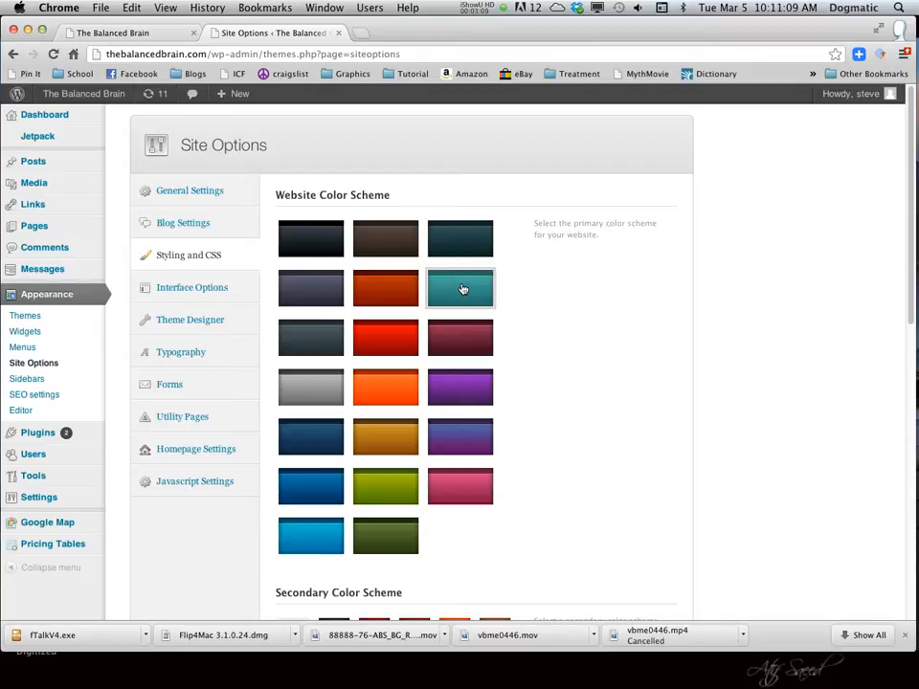
pyautogui.scroll(-3)
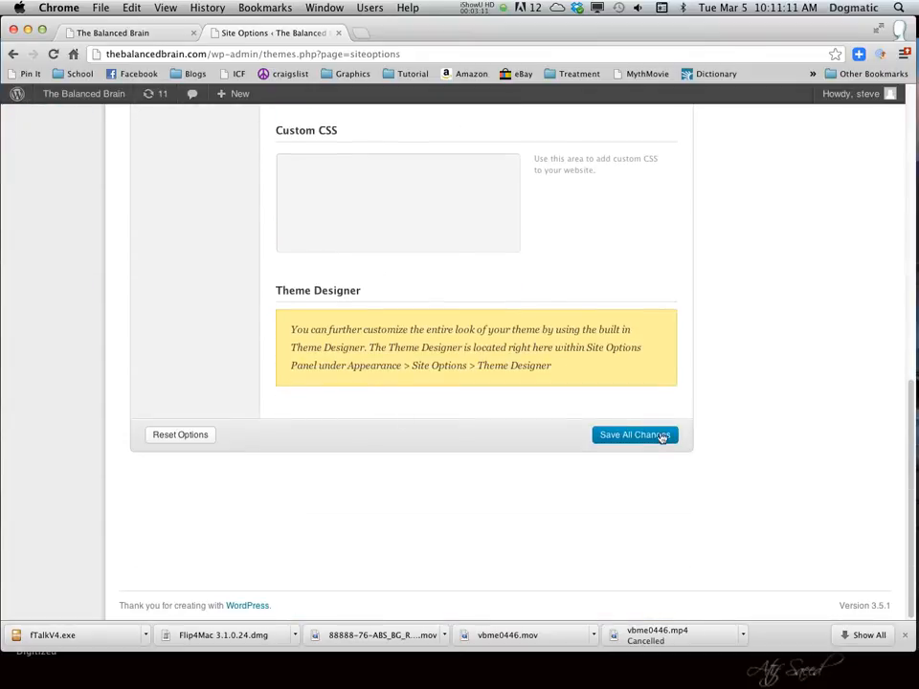
pyautogui.click(634, 434)
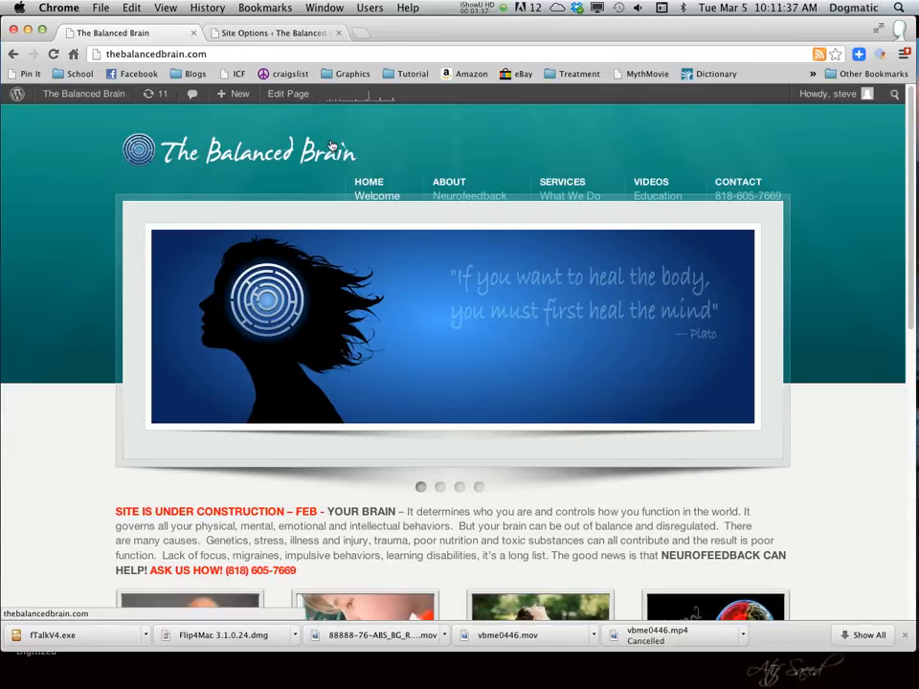
pyautogui.moveTo(712, 214)
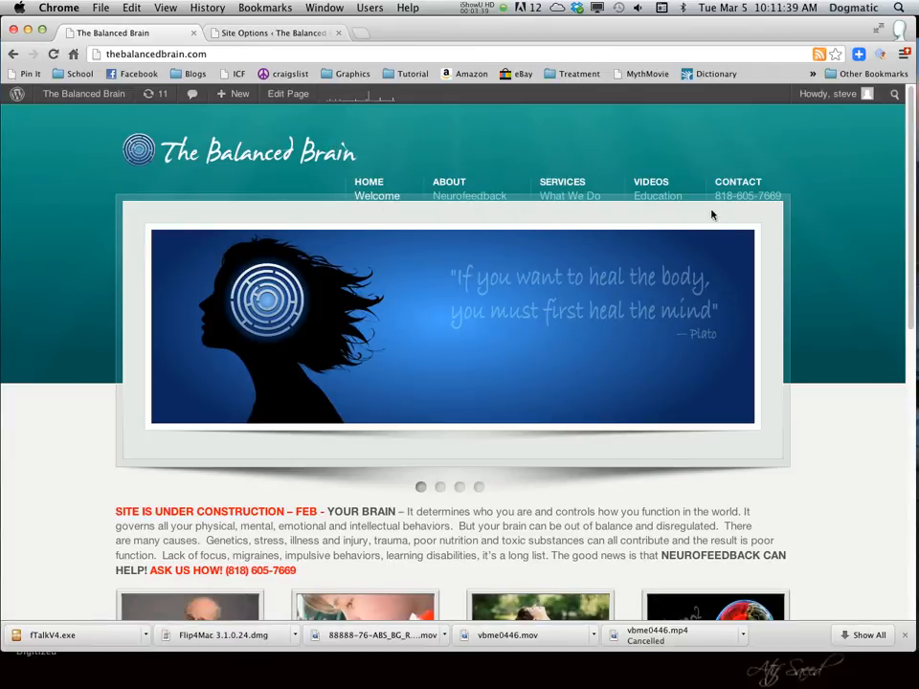
pyautogui.moveTo(819, 202)
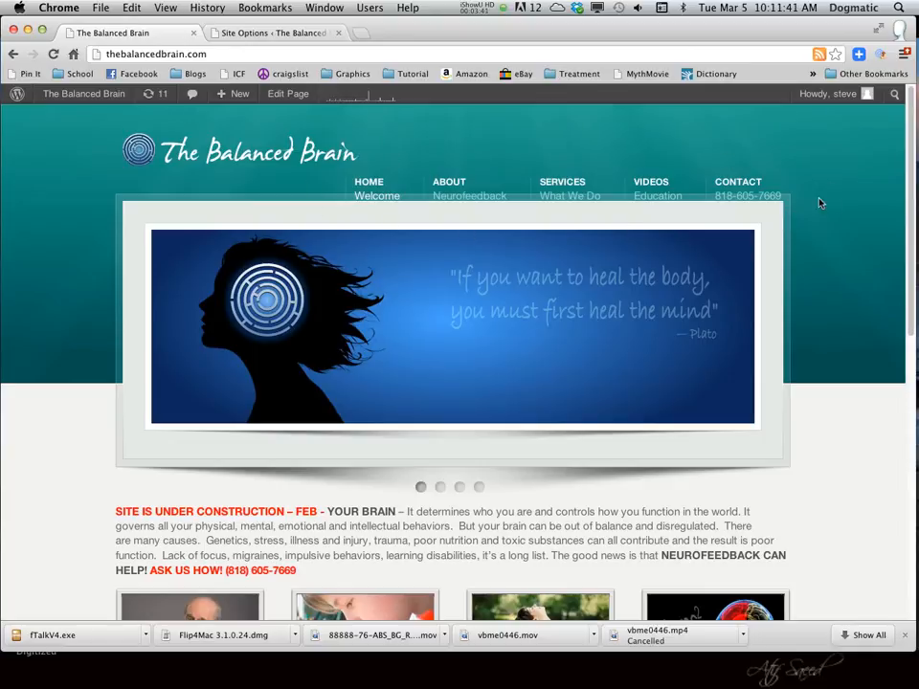
# Step: Scroll the live Balanced Brain site to view its teal look
pyautogui.scroll(-3)
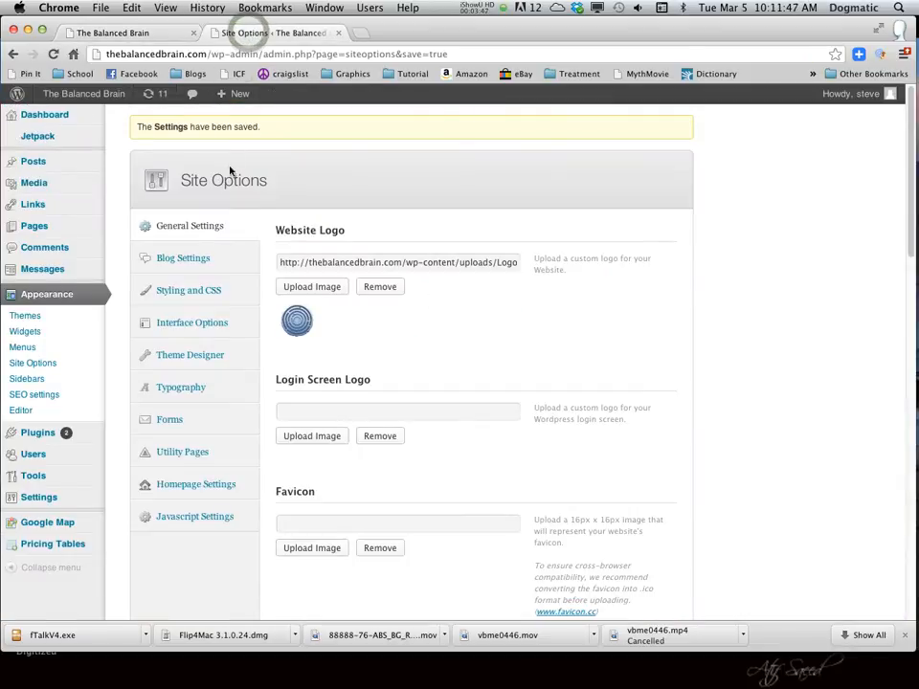
pyautogui.moveTo(182, 292)
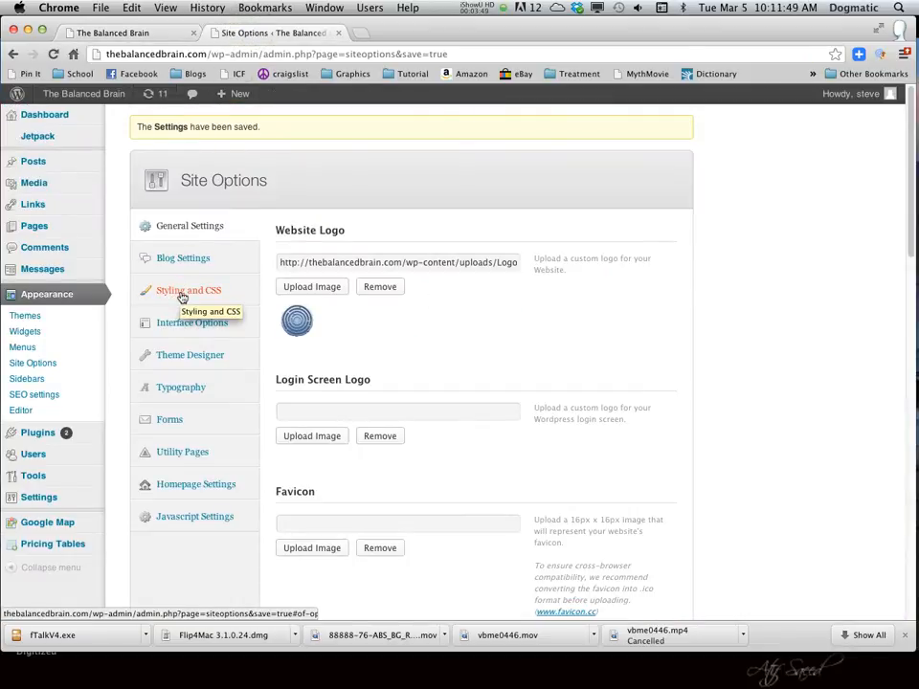
# Step: Select the dark navy Website Color Scheme in Styling and CSS
pyautogui.click(189, 291)
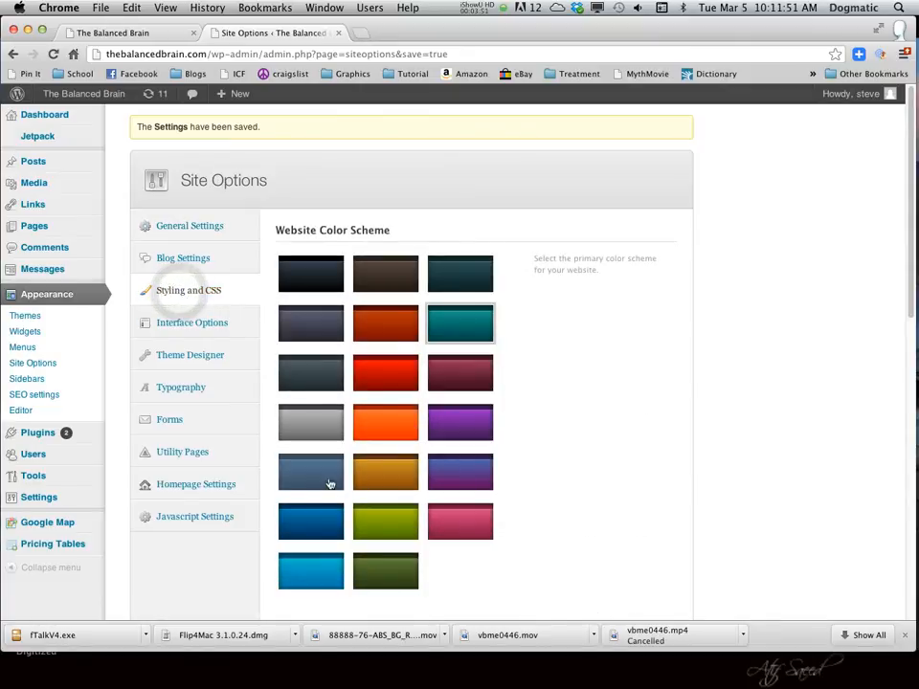
pyautogui.click(310, 471)
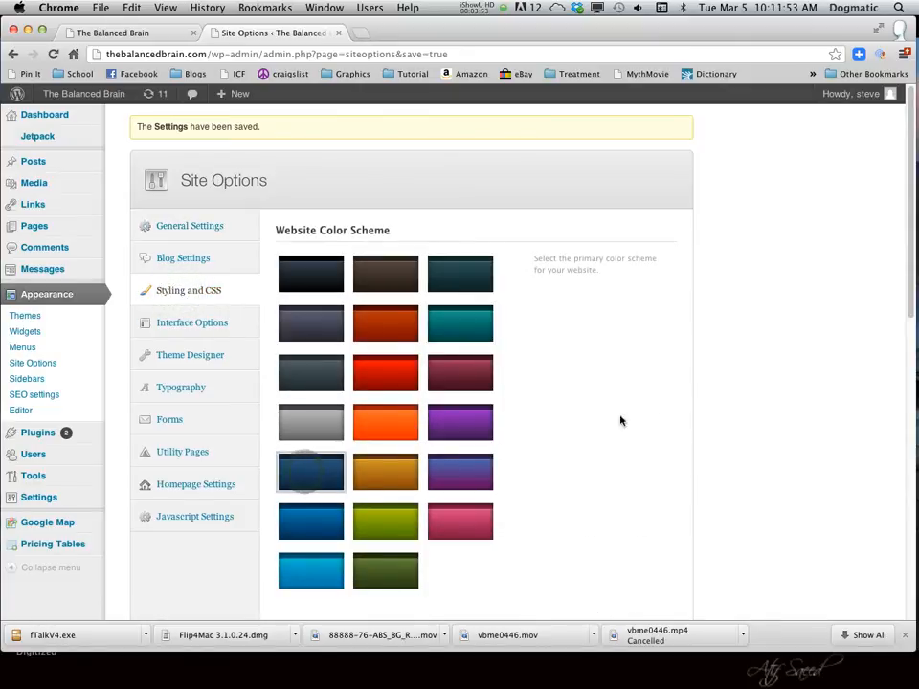
pyautogui.scroll(-3)
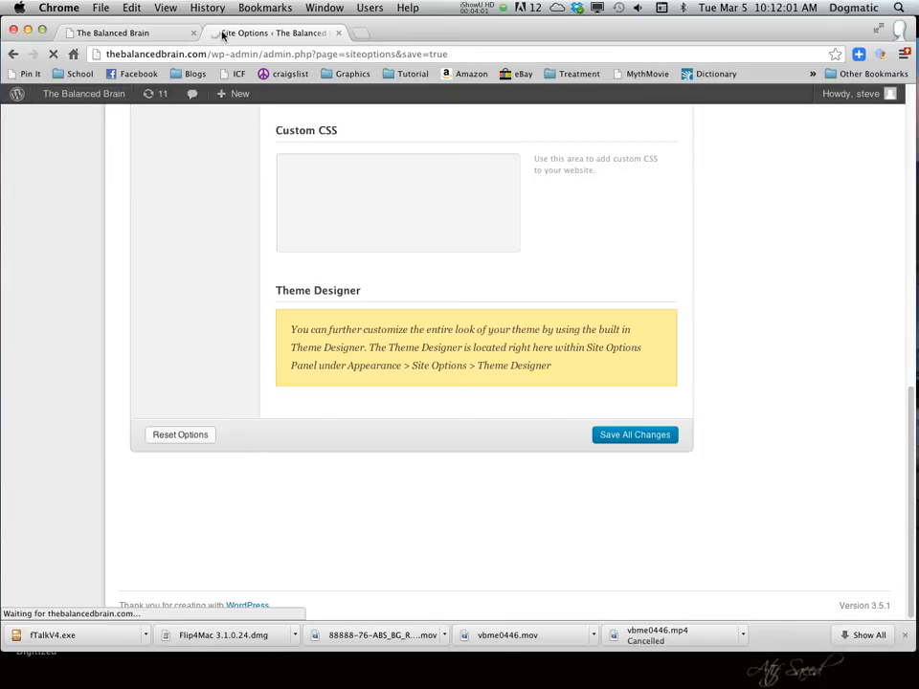
# Step: Reload The Balanced Brain homepage to show the dark navy header
pyautogui.click(125, 30)
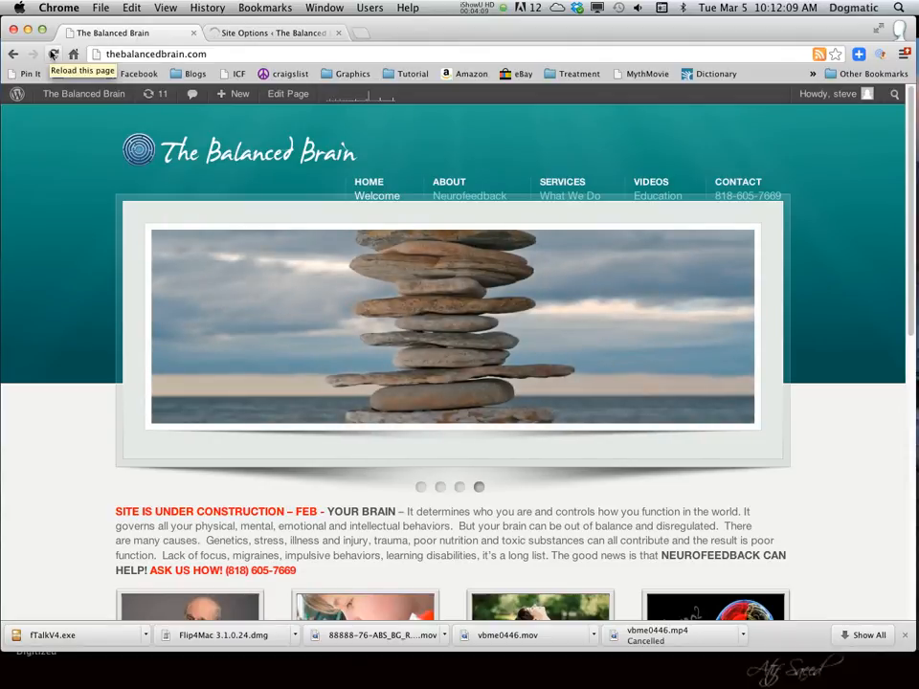
pyautogui.click(52, 55)
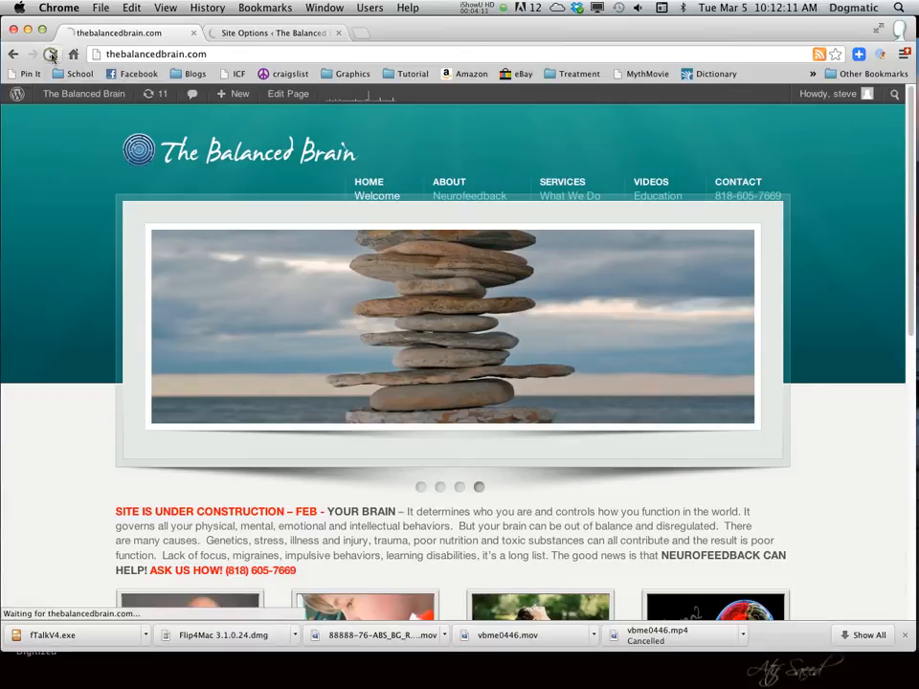
pyautogui.click(48, 54)
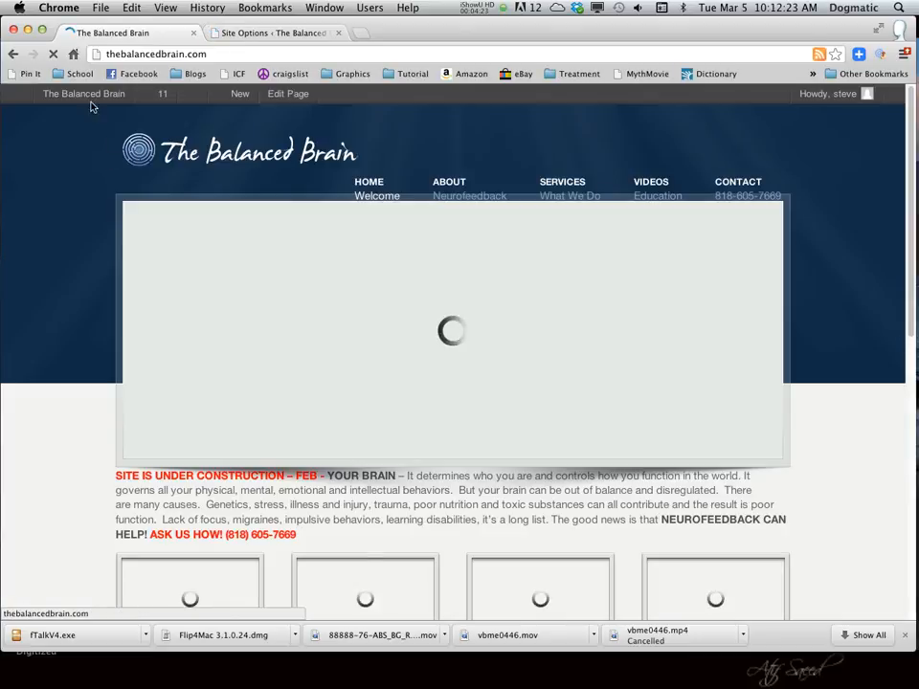
# Step: Scroll through Interface Options: toolbar, navigation, utility panel, search bar, breadcrumbs and footer
pyautogui.scroll(-3)
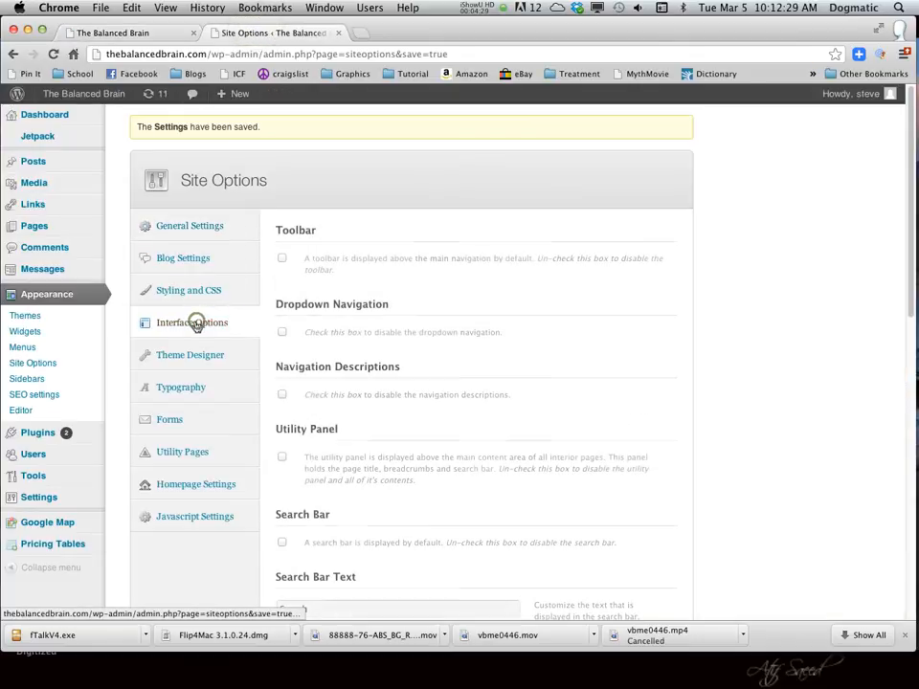
pyautogui.scroll(-3)
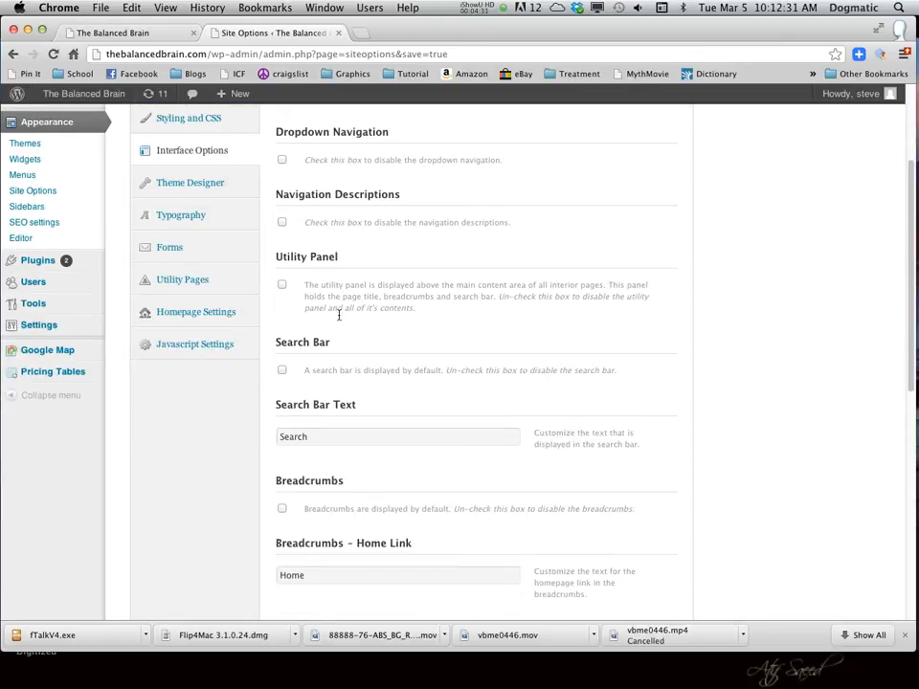
pyautogui.scroll(-3)
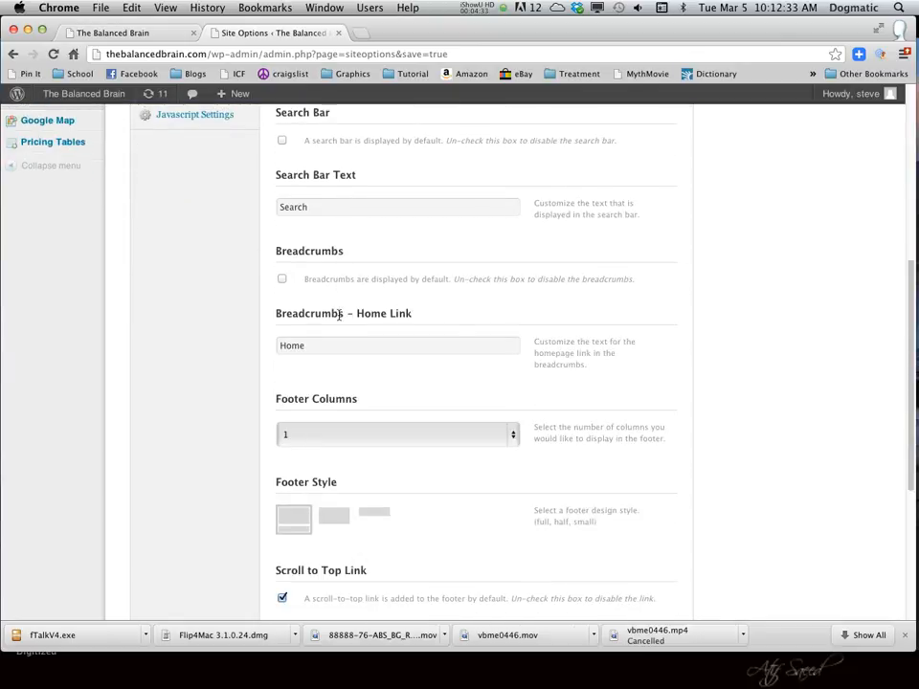
pyautogui.scroll(-3)
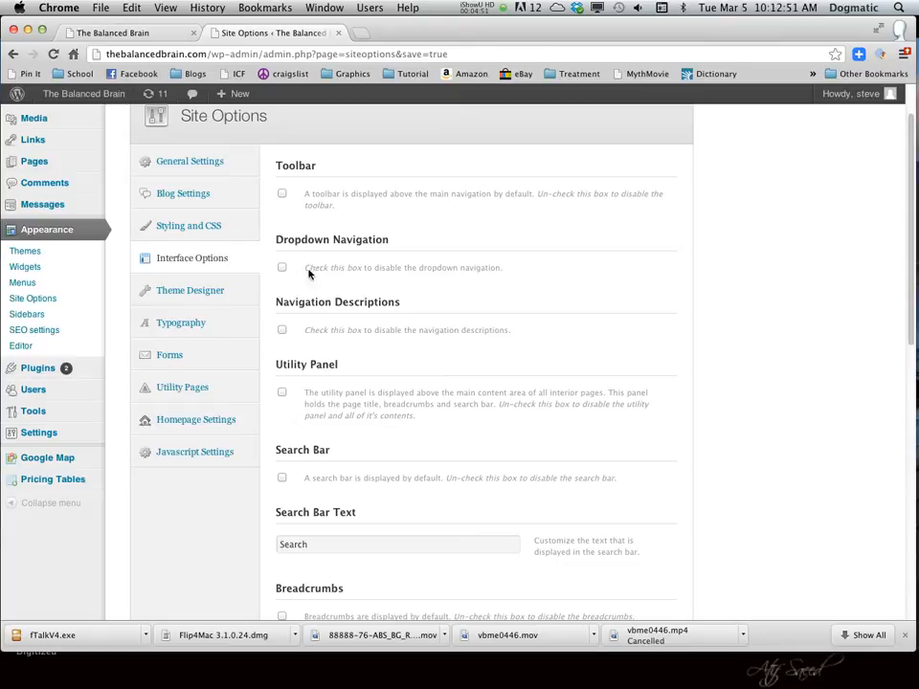
pyautogui.scroll(-3)
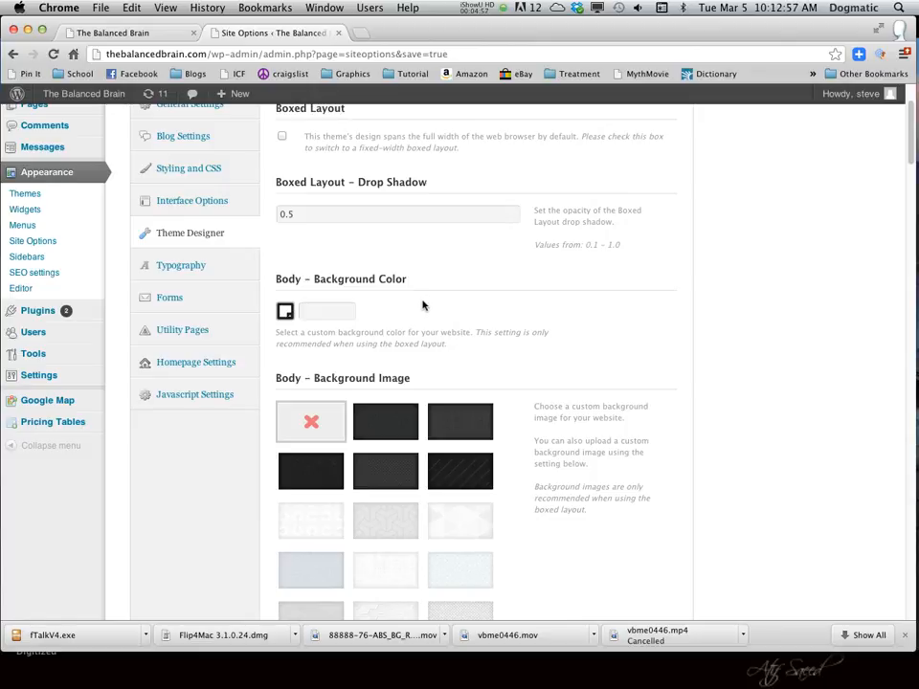
pyautogui.moveTo(324, 235)
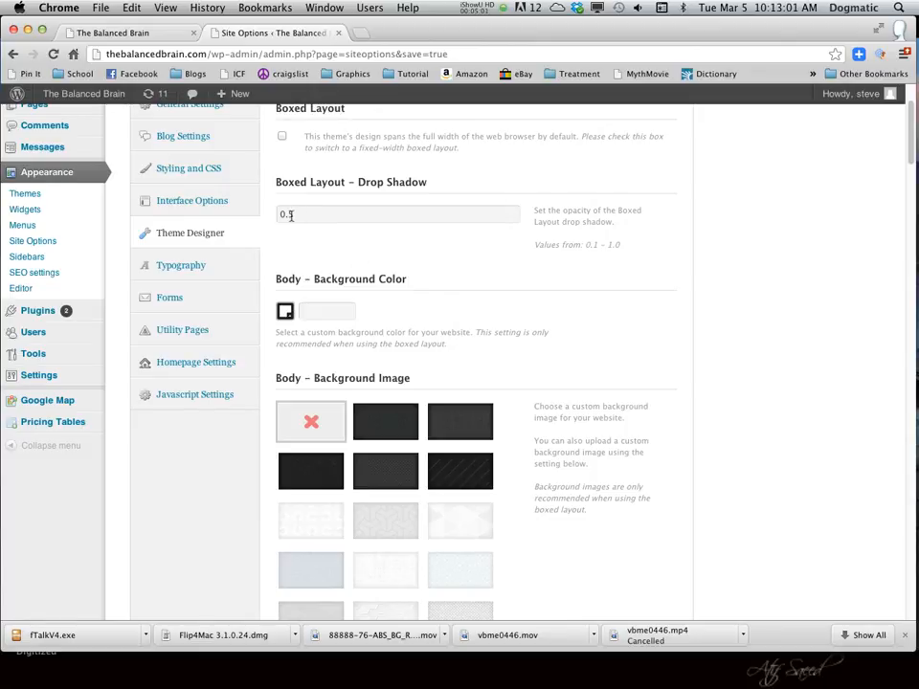
# Step: Browse Theme Designer to Font Color settings, highlighting the Main Menu colour label
pyautogui.scroll(-3)
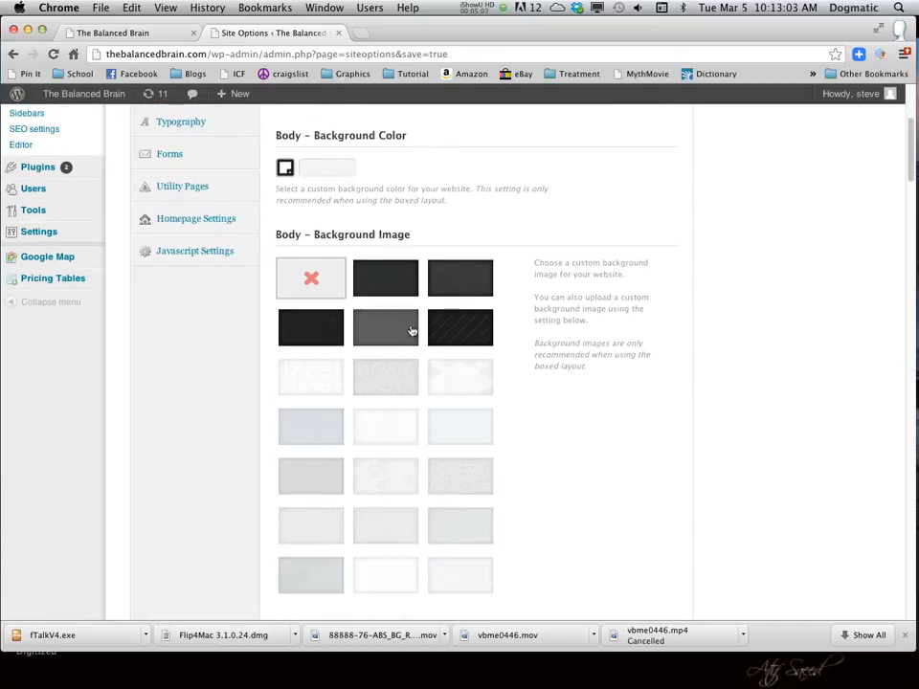
pyautogui.scroll(-3)
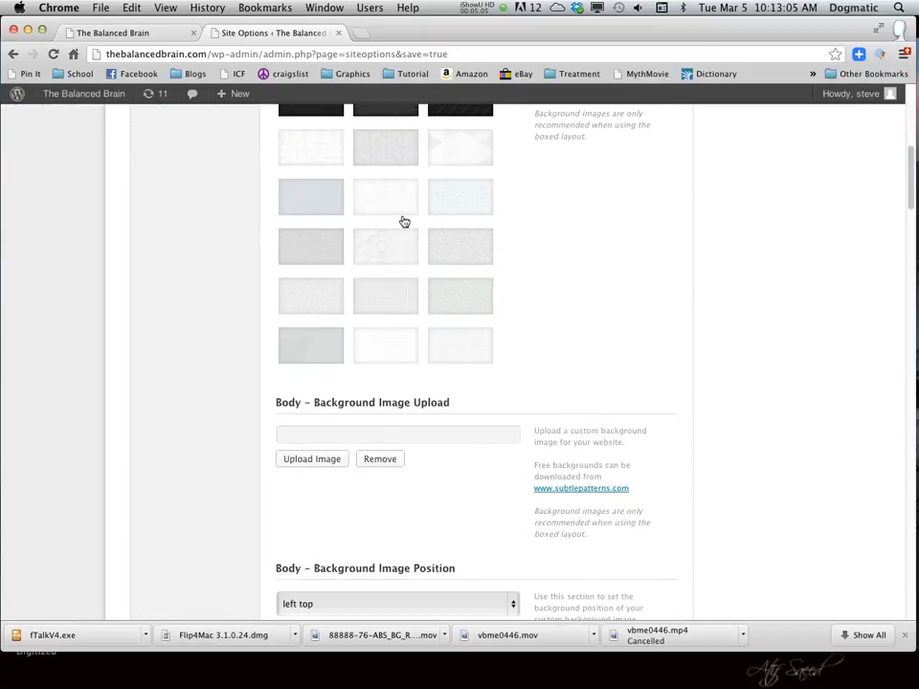
pyautogui.scroll(-3)
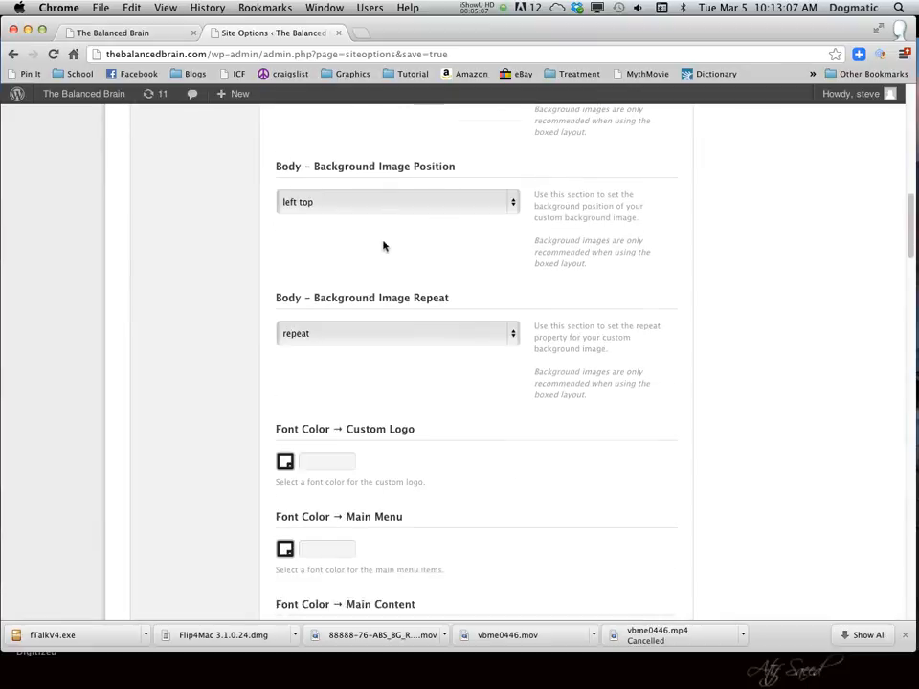
pyautogui.scroll(-3)
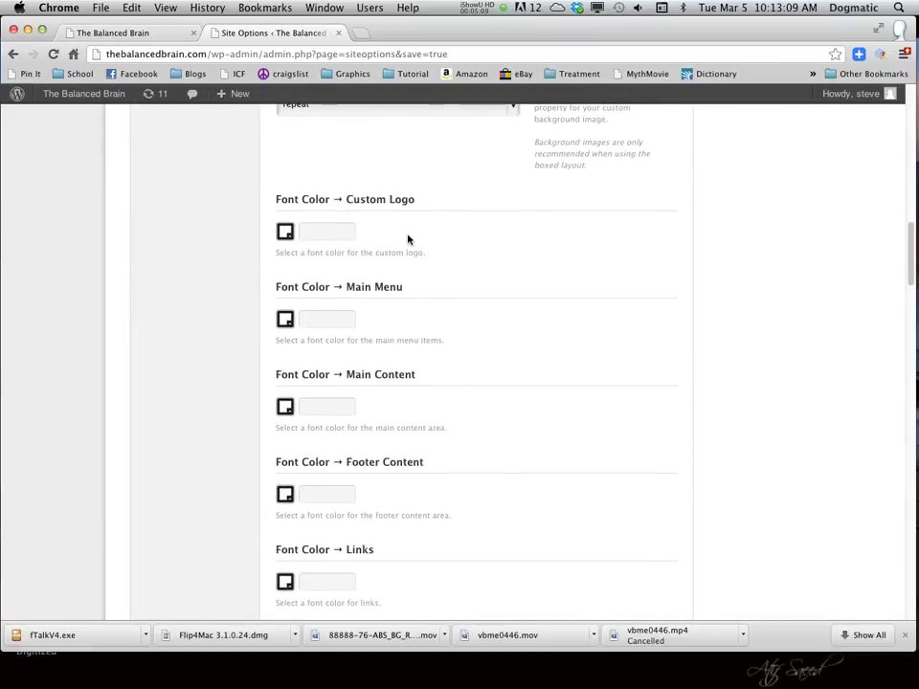
pyautogui.moveTo(467, 297)
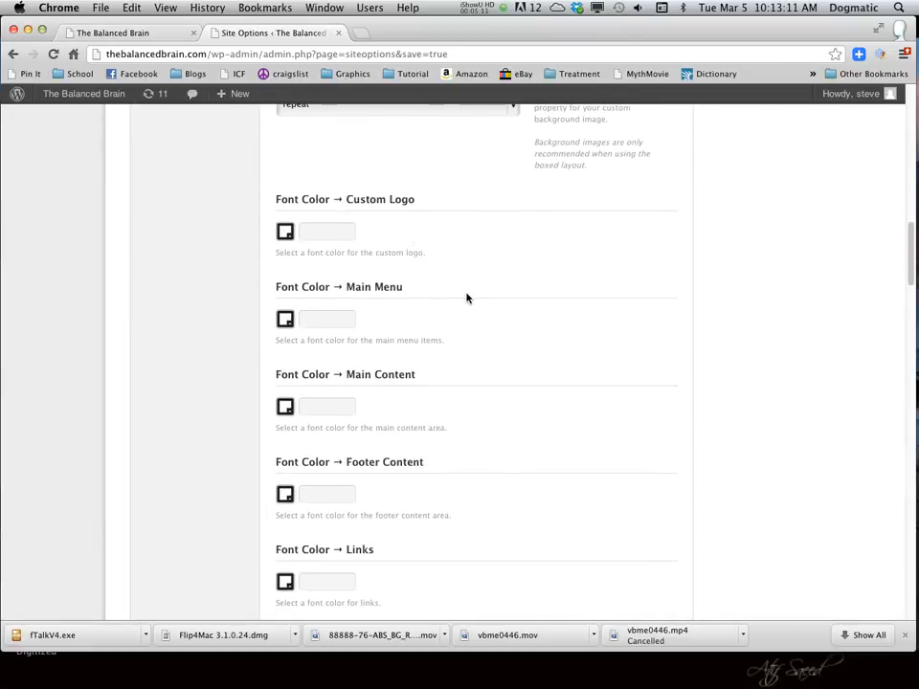
pyautogui.moveTo(413, 245)
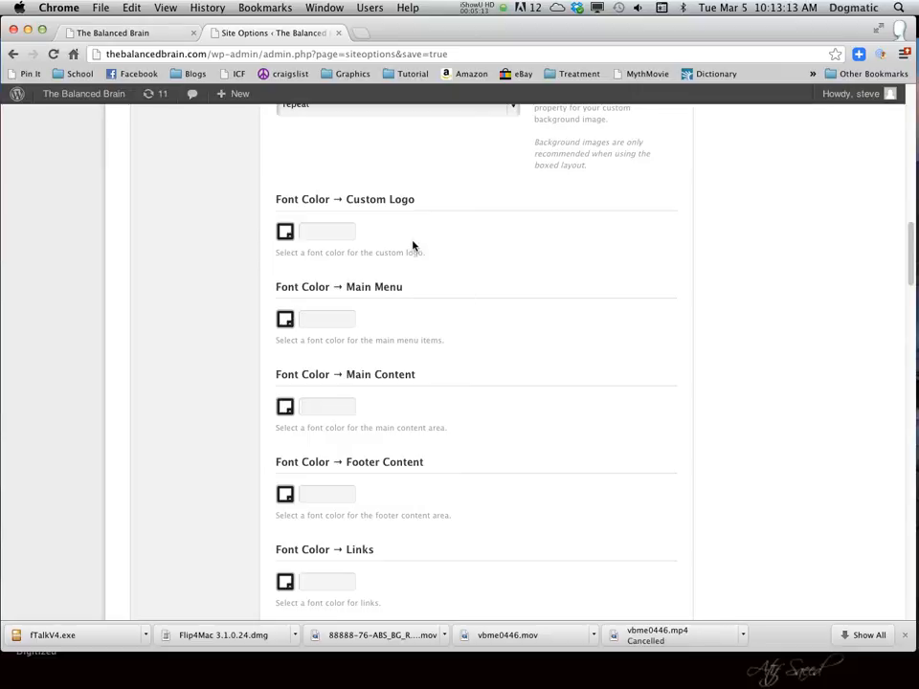
pyautogui.moveTo(405, 283)
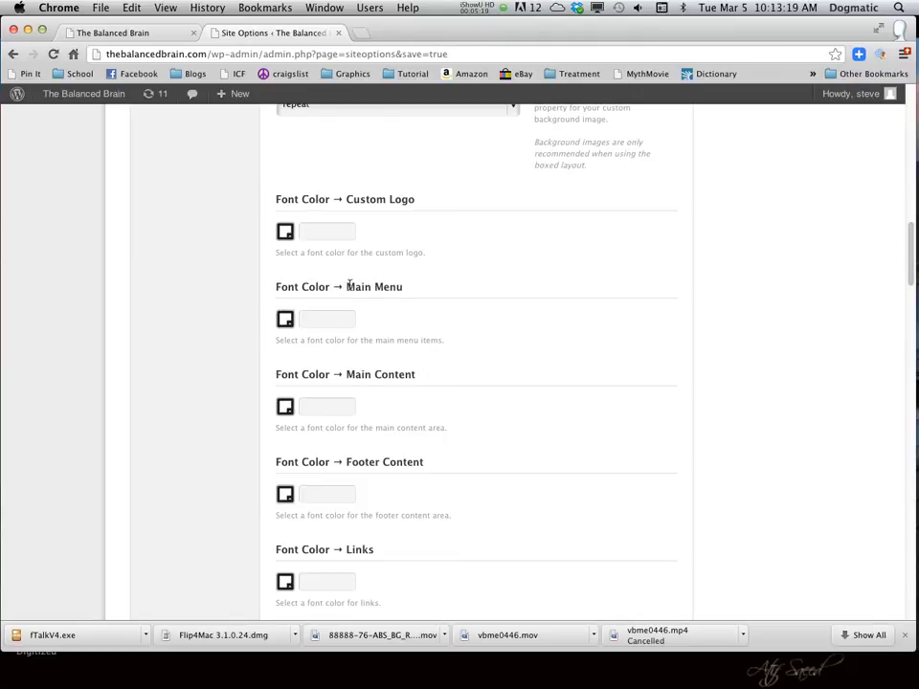
pyautogui.doubleClick(374, 286)
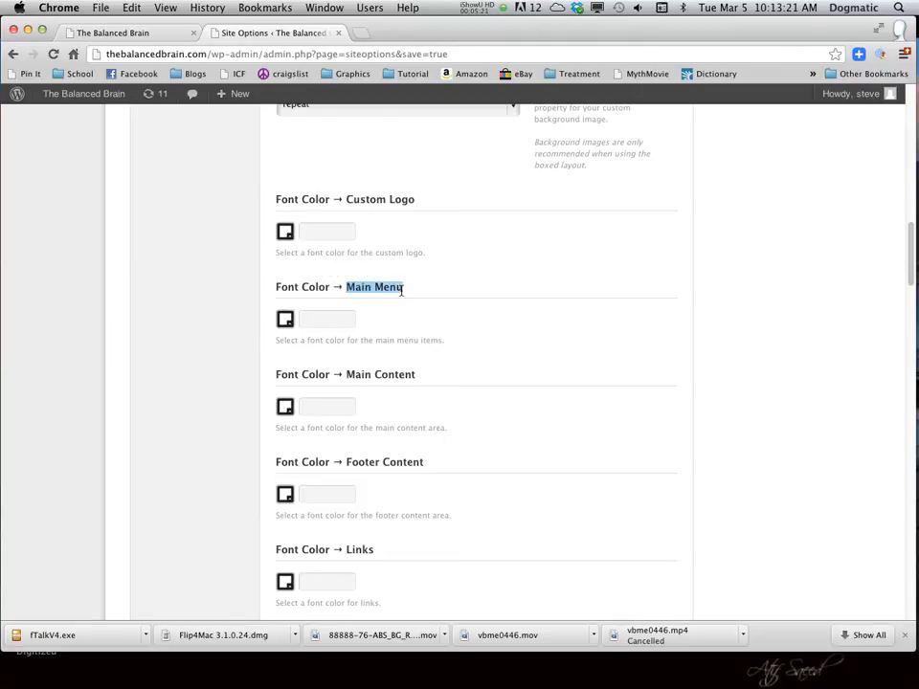
pyautogui.click(125, 32)
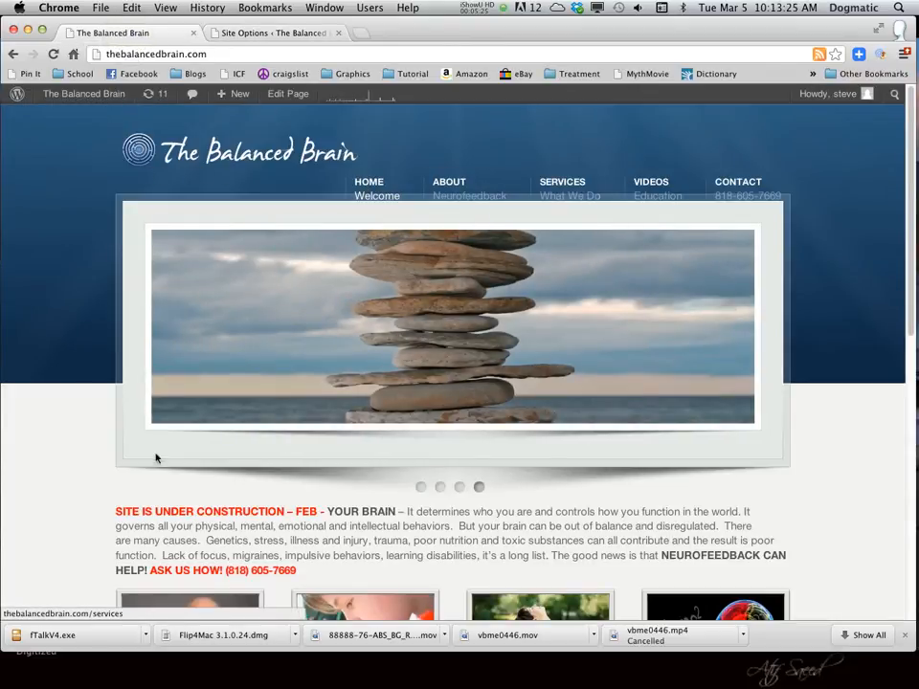
# Step: Scroll the live homepage to its feature boxes, then return to the Site Options tab
pyautogui.scroll(-3)
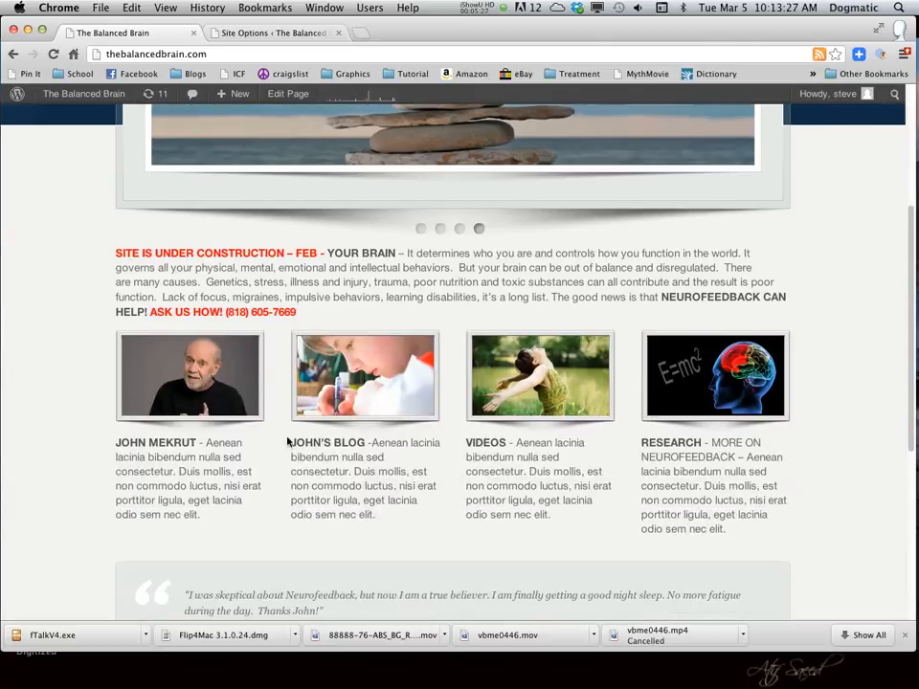
pyautogui.moveTo(170, 494)
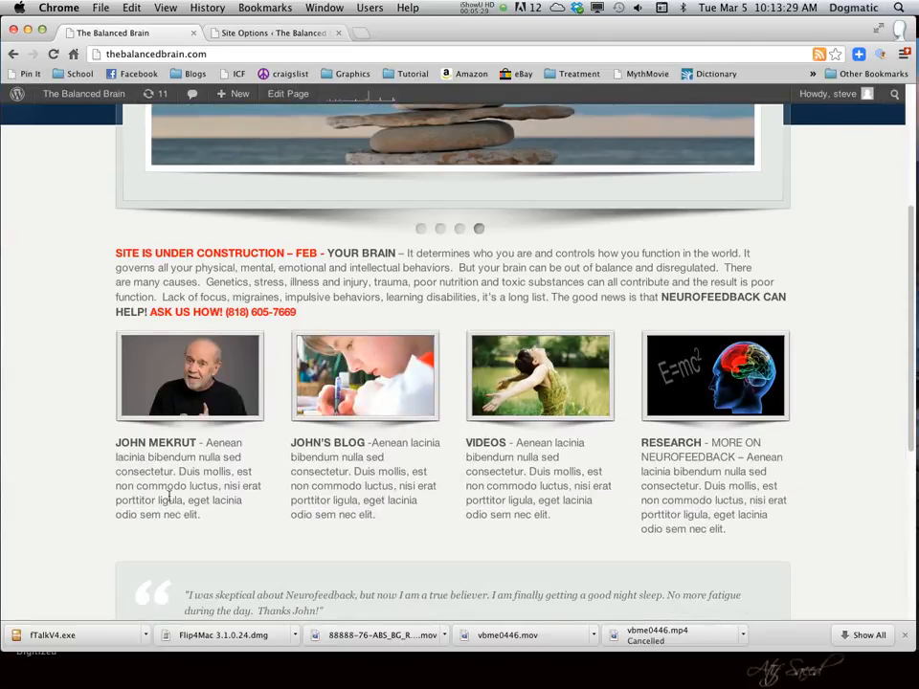
pyautogui.click(278, 31)
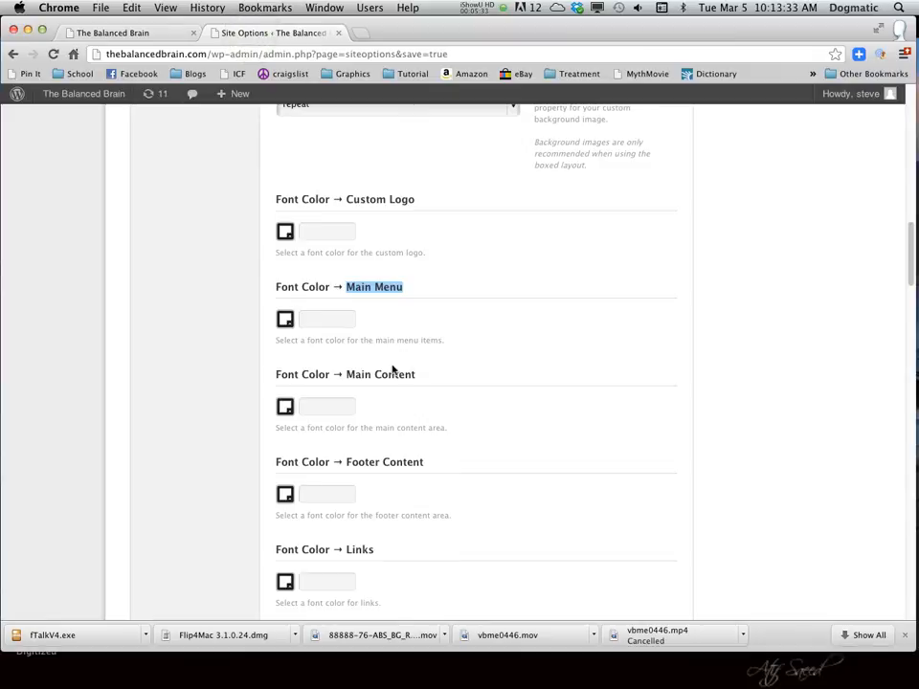
pyautogui.scroll(-3)
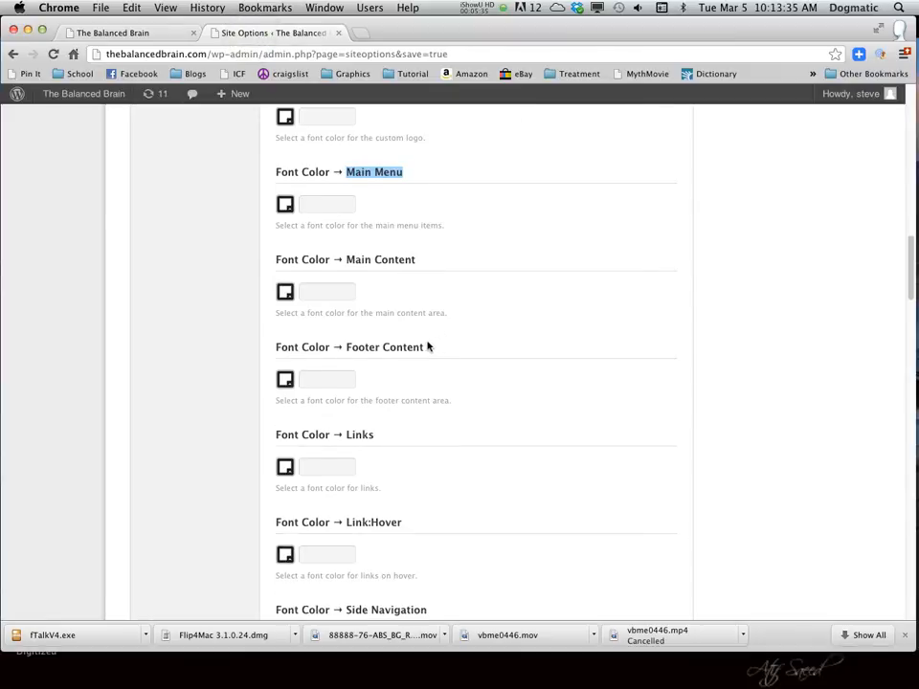
pyautogui.doubleClick(383, 347)
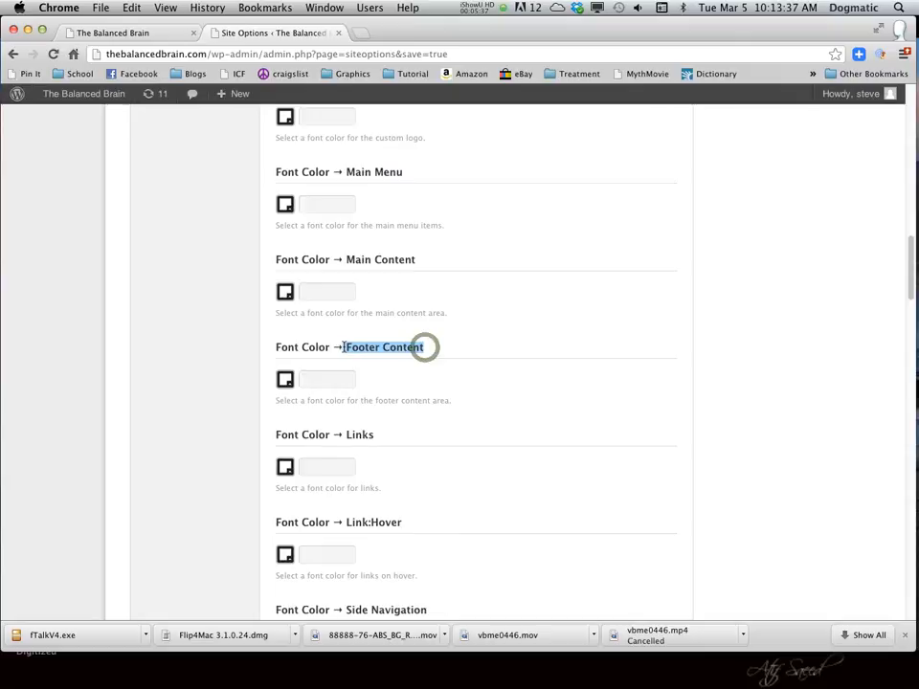
pyautogui.doubleClick(384, 347)
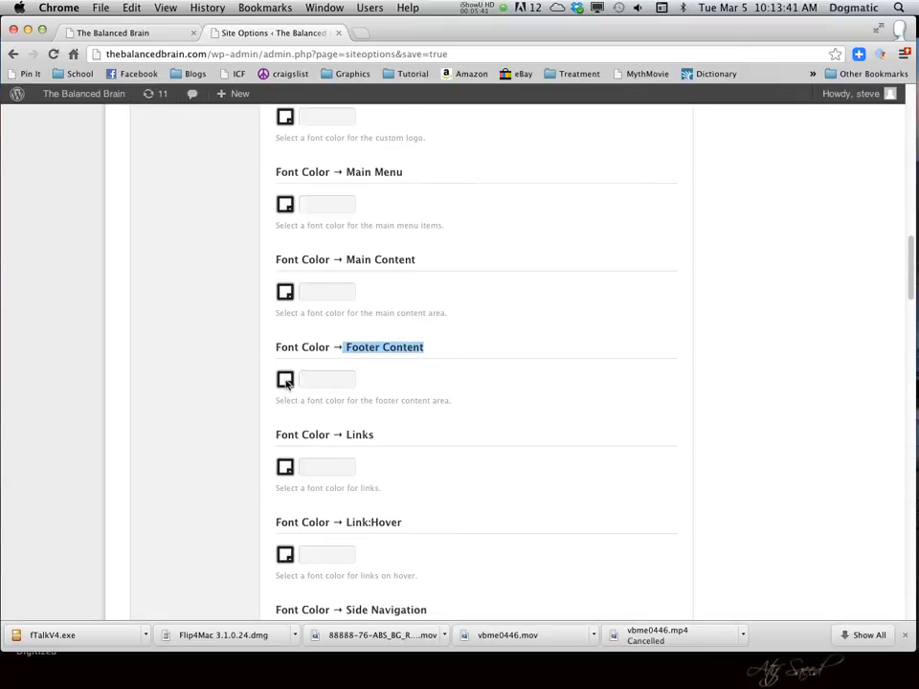
pyautogui.click(285, 380)
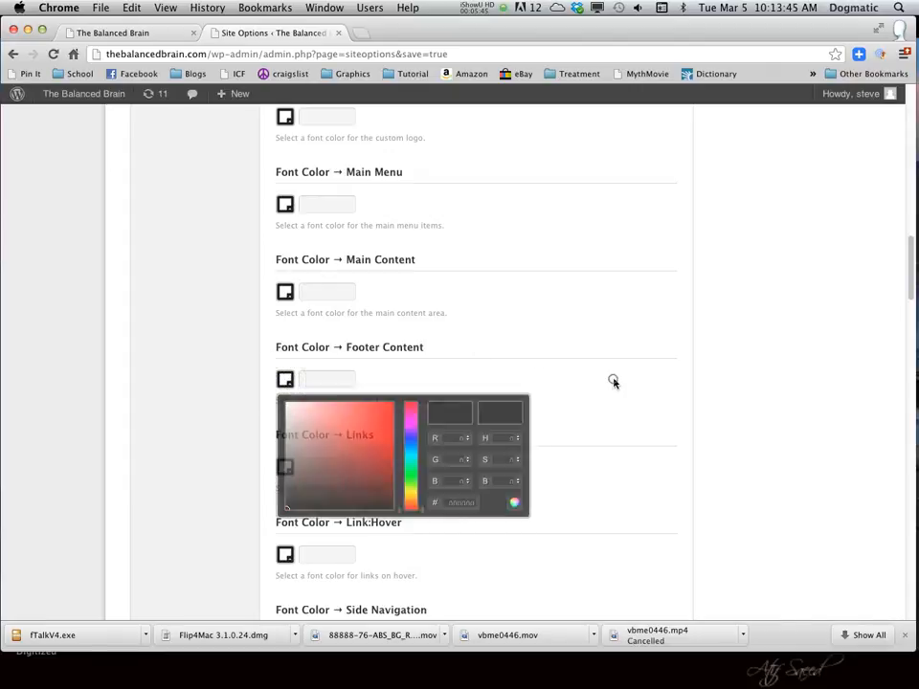
pyautogui.scroll(-3)
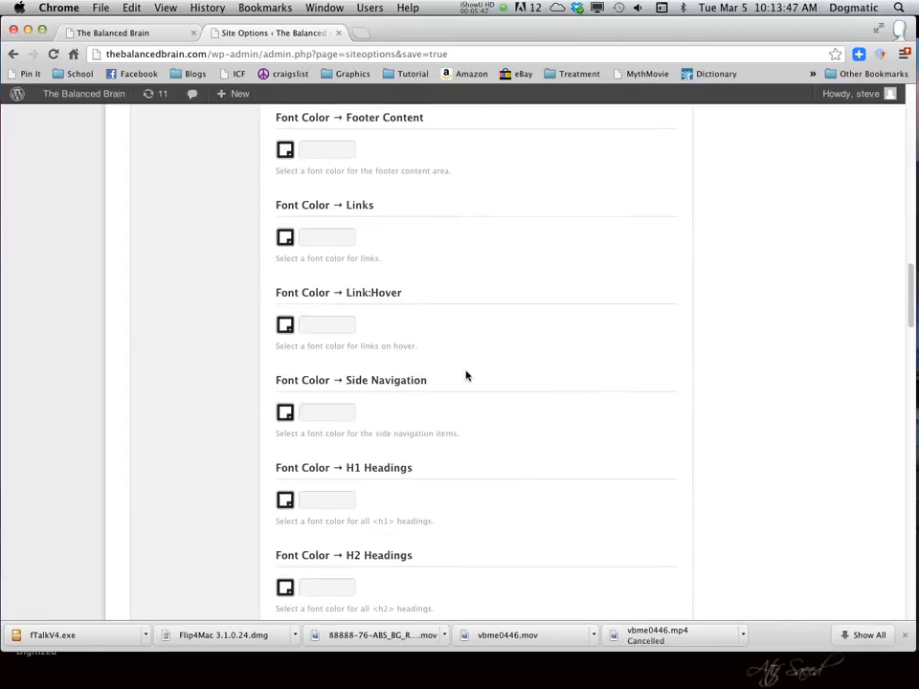
pyautogui.scroll(-3)
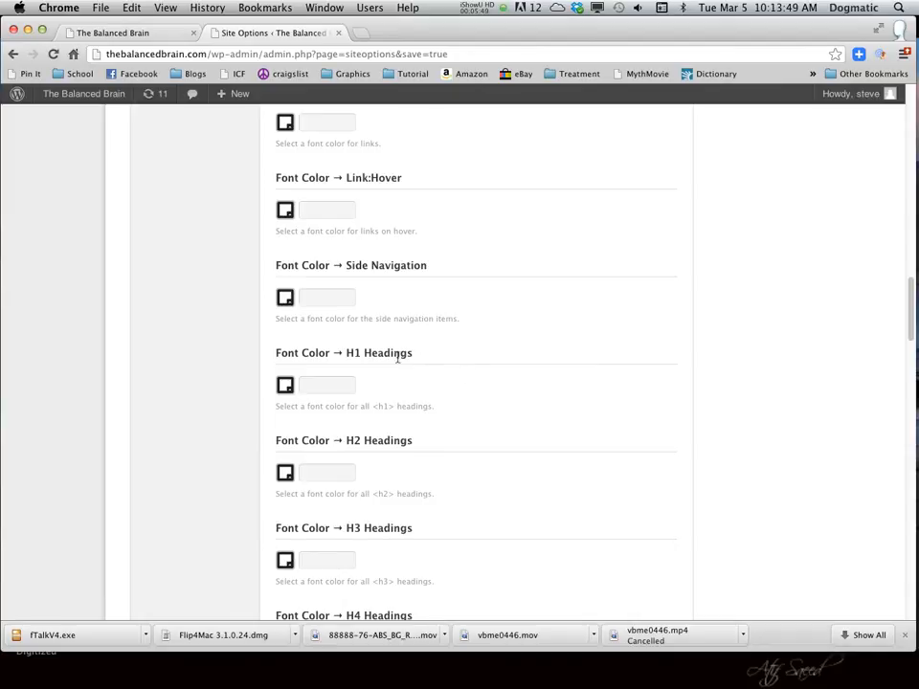
pyautogui.moveTo(461, 344)
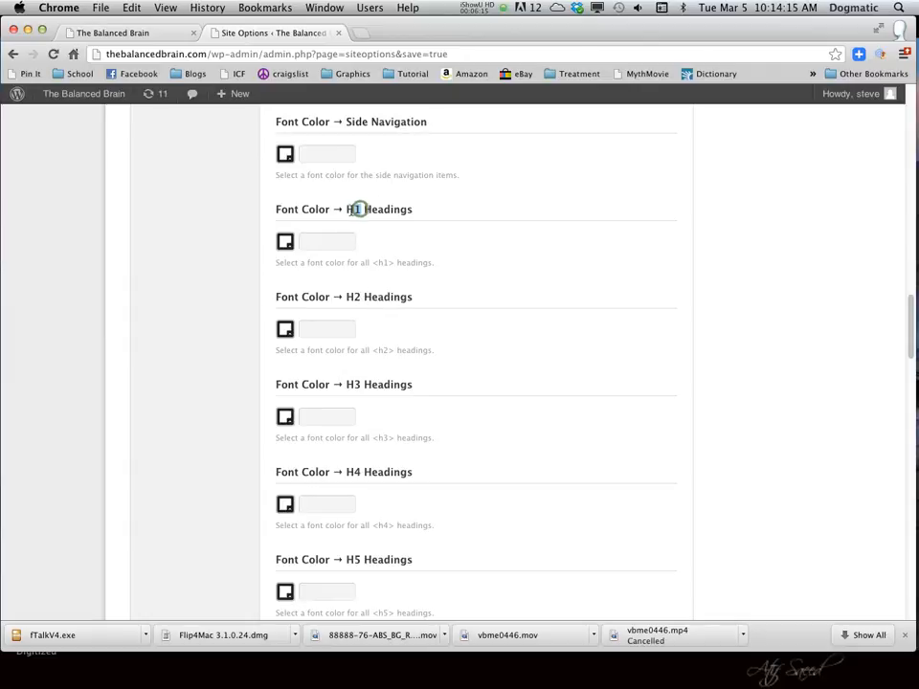
pyautogui.doubleClick(352, 208)
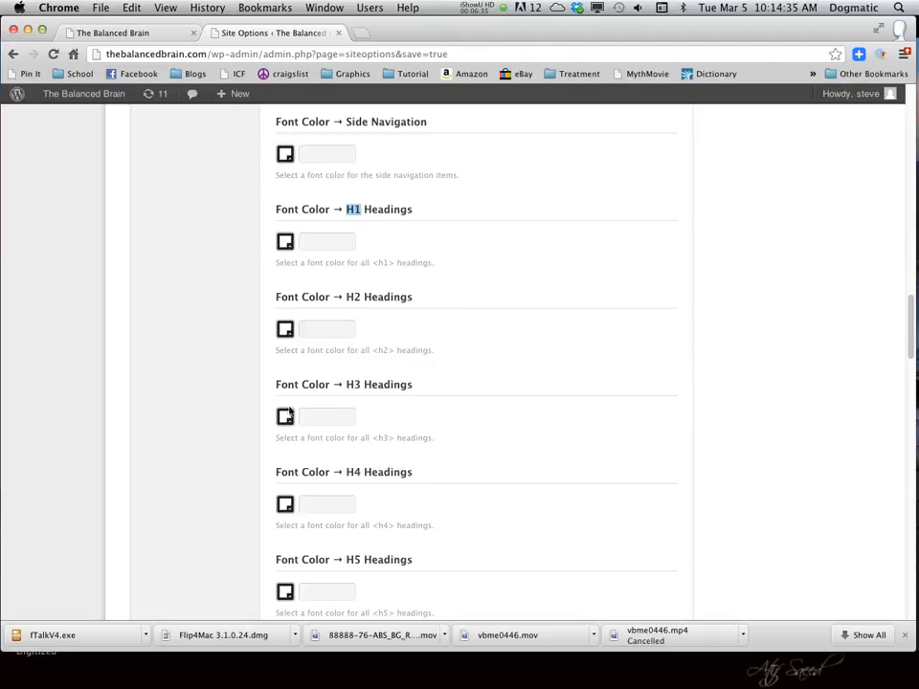
pyautogui.moveTo(393, 435)
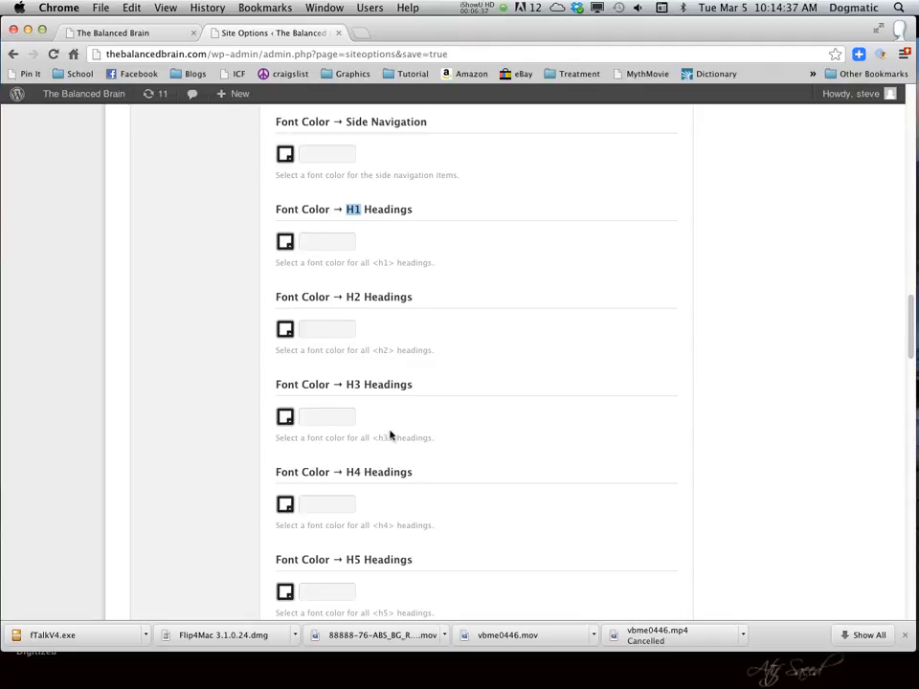
pyautogui.scroll(-3)
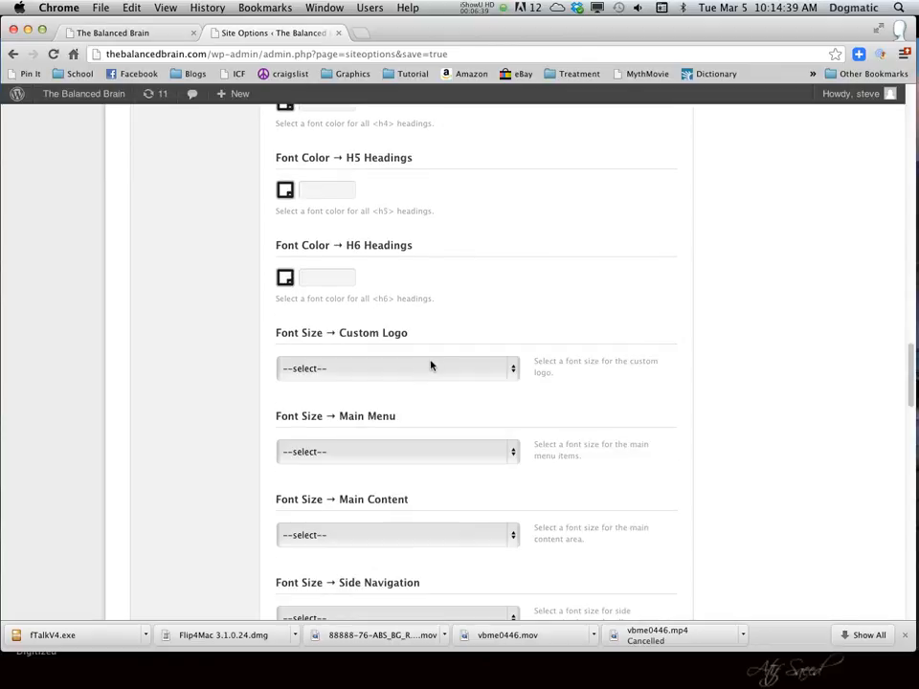
pyautogui.scroll(-3)
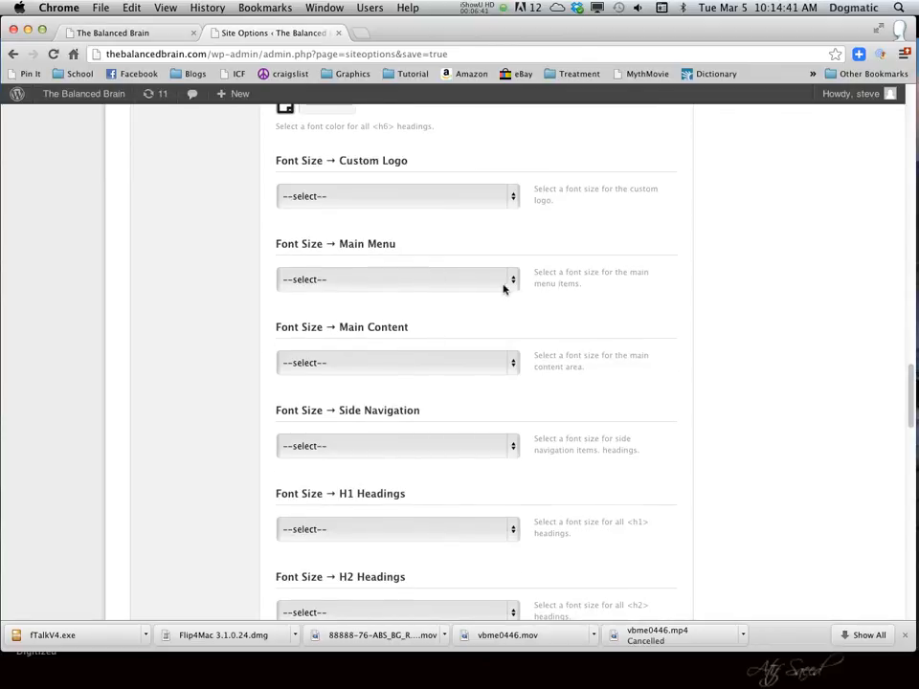
pyautogui.click(398, 279)
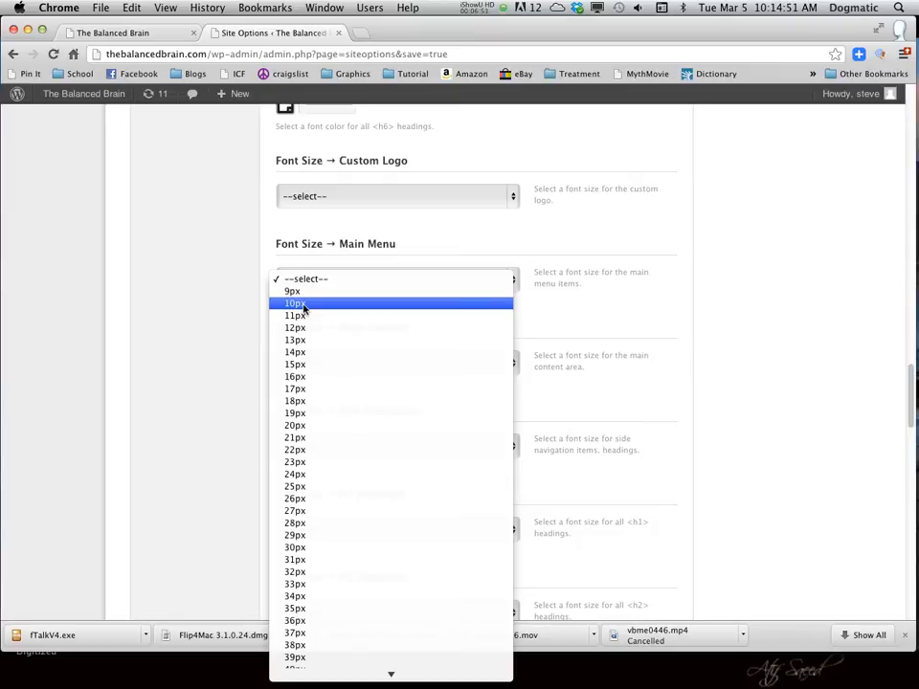
pyautogui.click(295, 304)
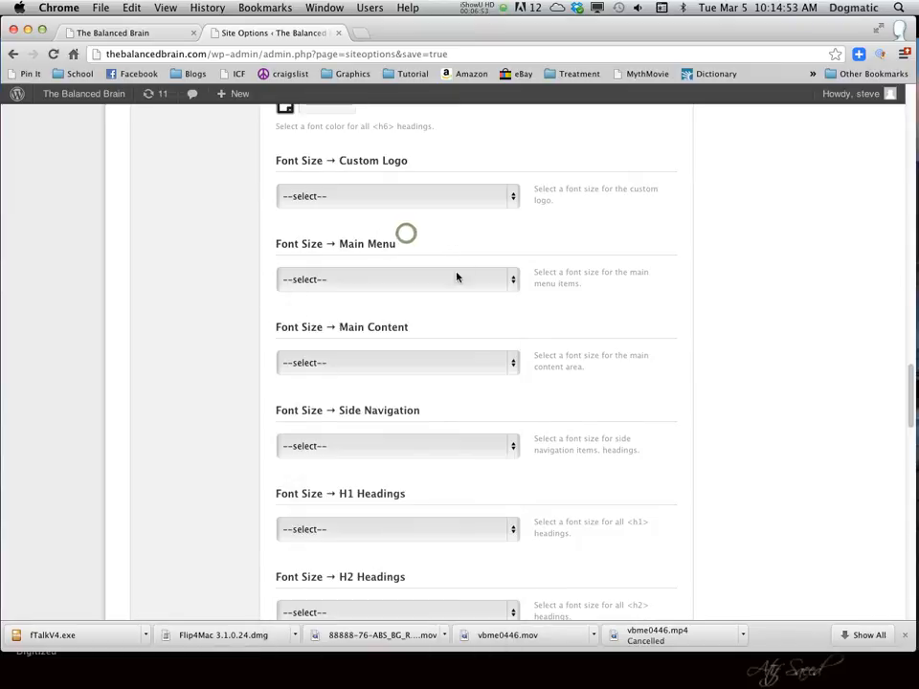
pyautogui.scroll(3)
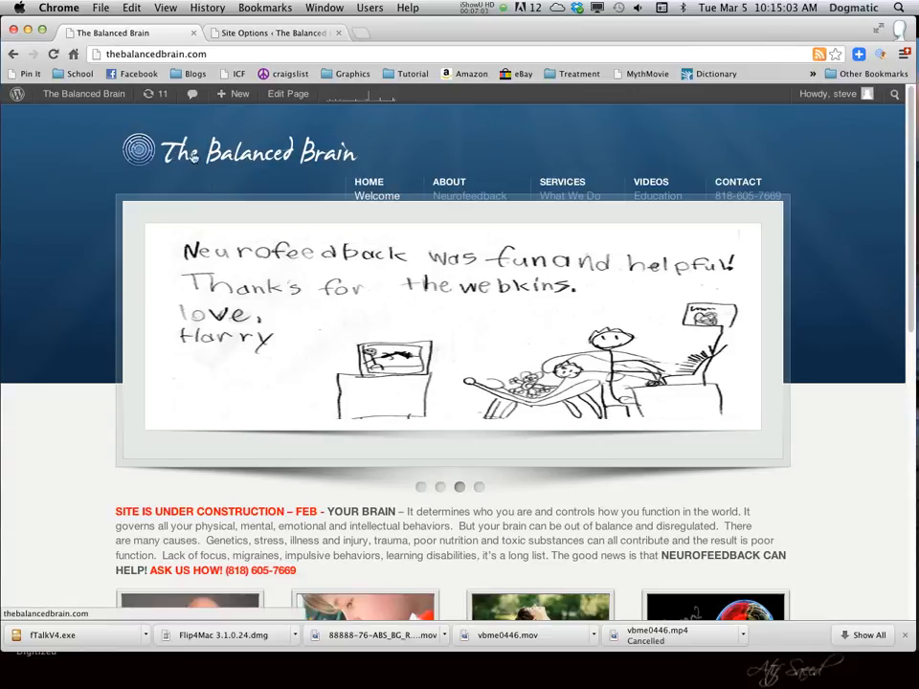
pyautogui.moveTo(275, 158)
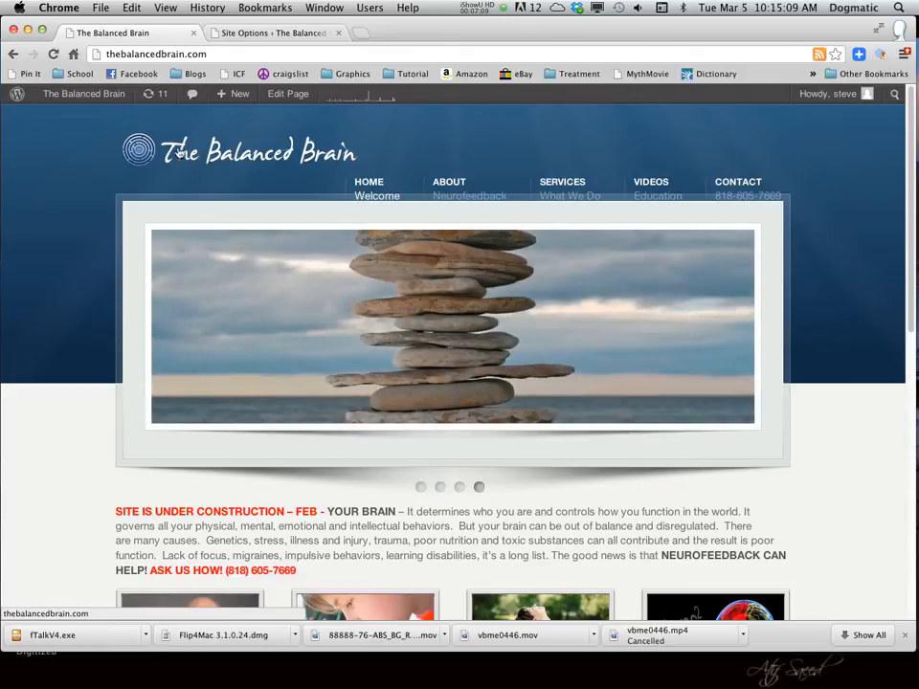
pyautogui.moveTo(160, 172)
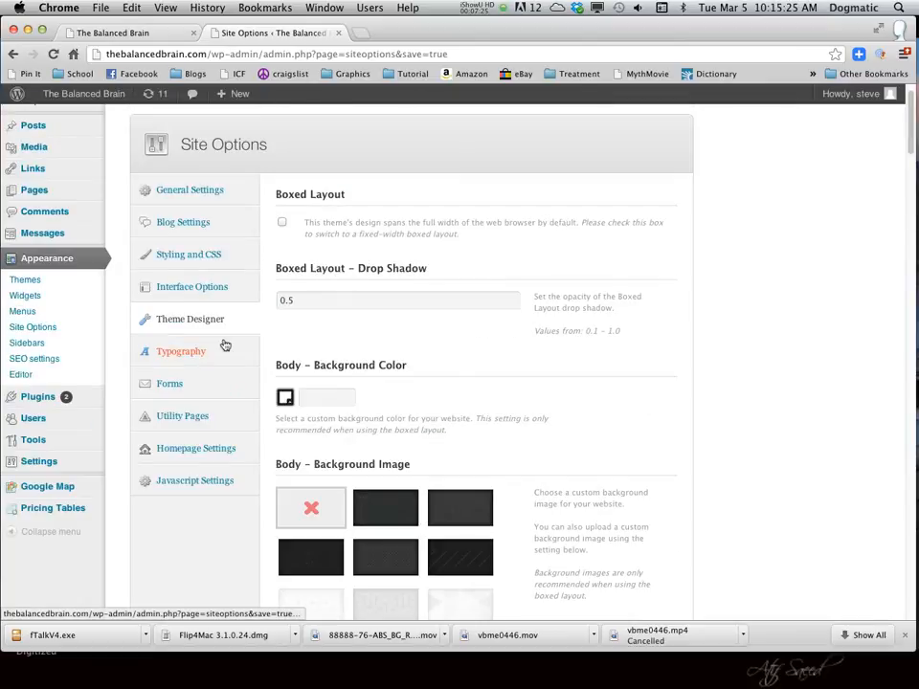
# Step: Browse the Typography and Forms panels, ending on the Homepage Settings slider options
pyautogui.click(180, 351)
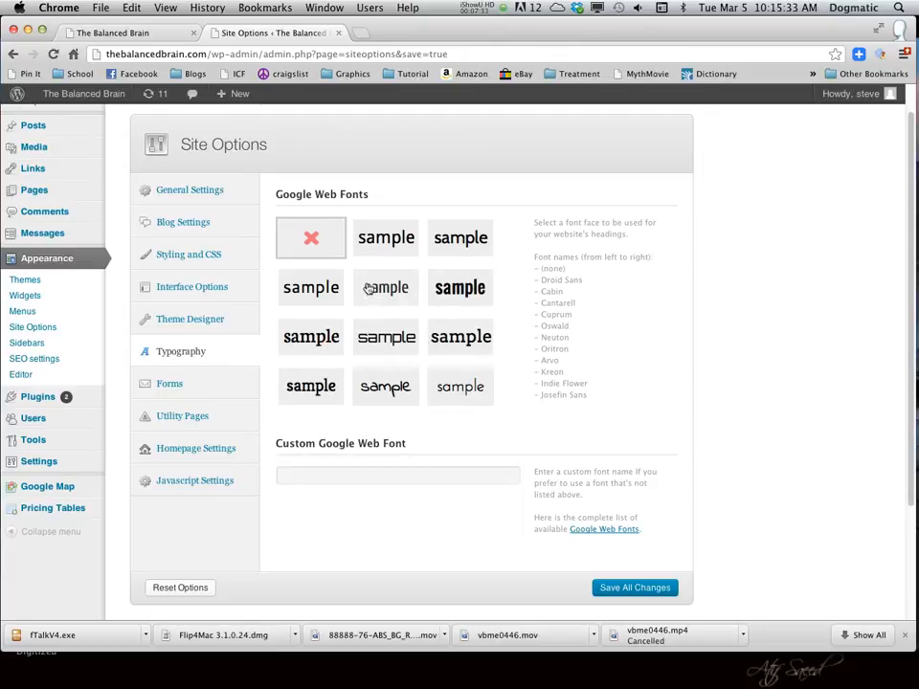
pyautogui.click(170, 384)
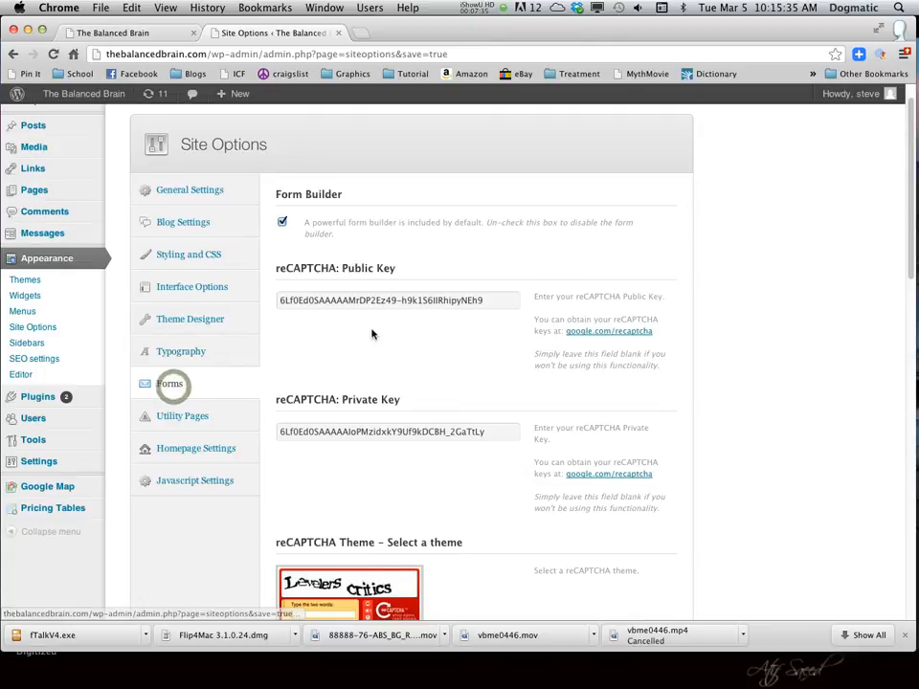
pyautogui.scroll(-3)
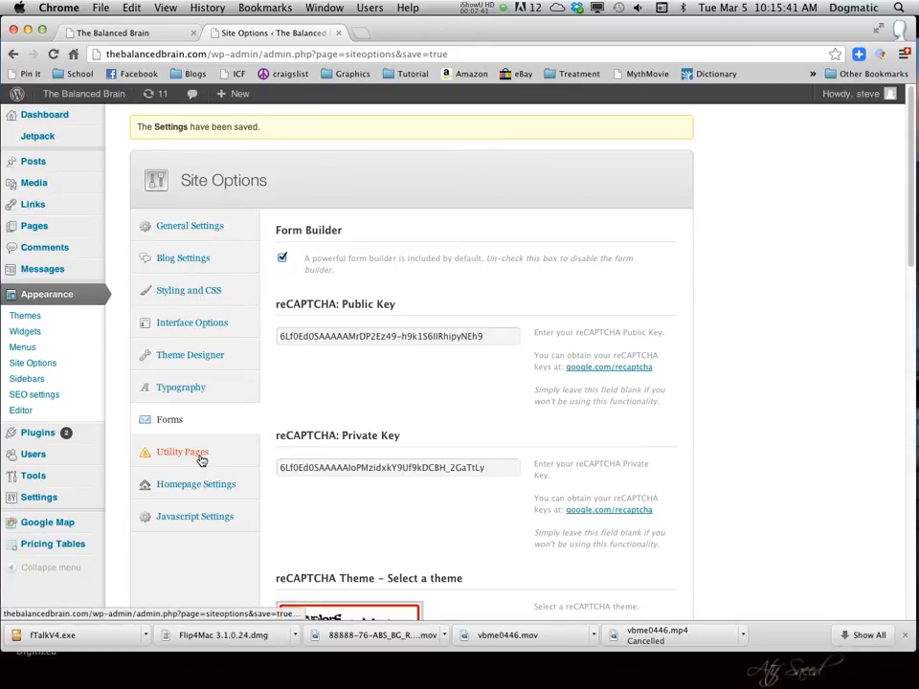
pyautogui.click(181, 452)
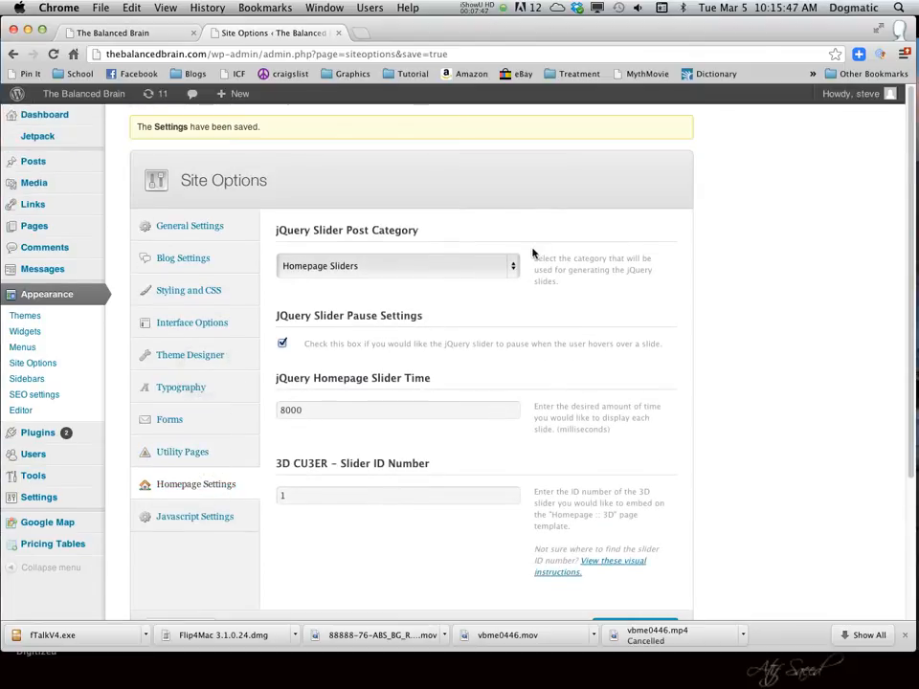
pyautogui.click(396, 265)
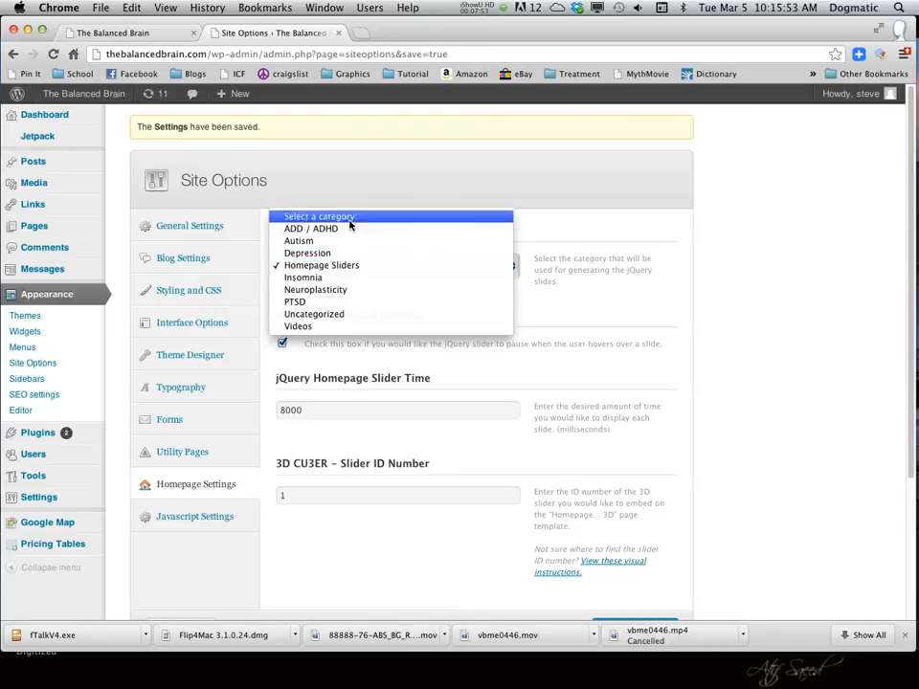
pyautogui.moveTo(307, 253)
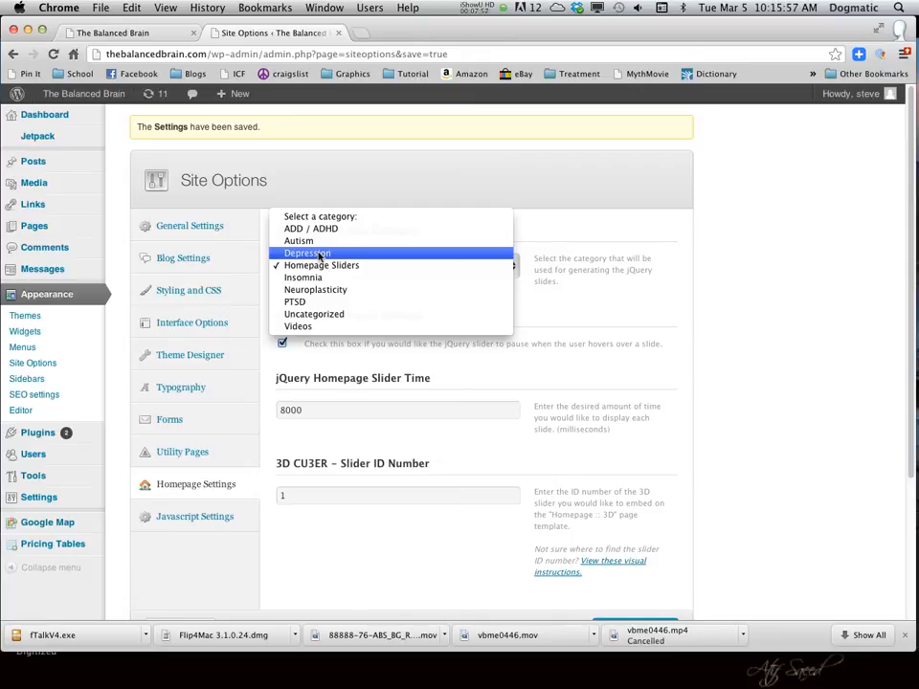
pyautogui.moveTo(297, 327)
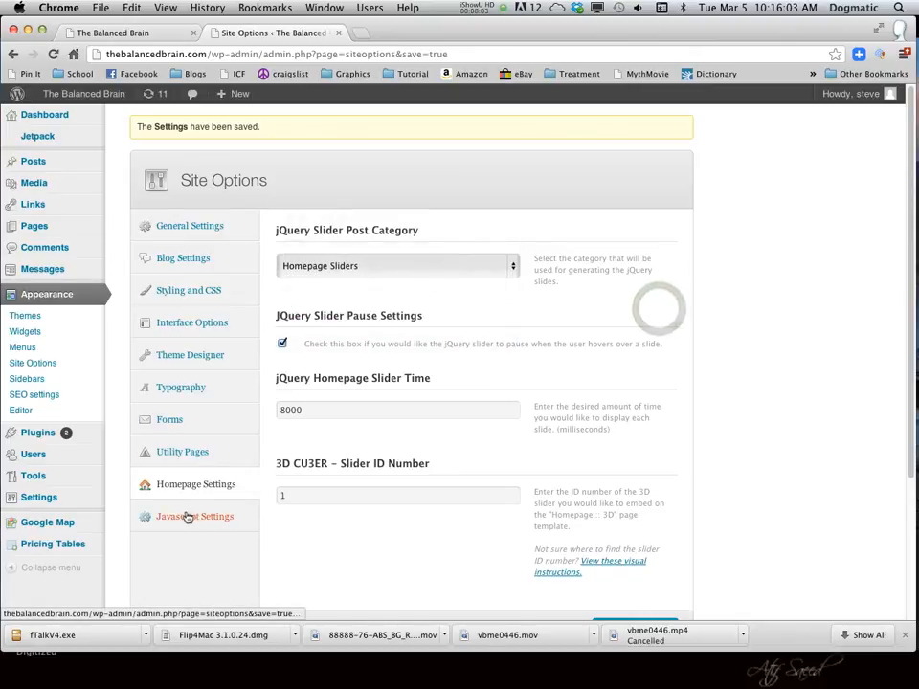
# Step: Show Javascript Settings: testimonial slider enabled, pause on hover, 8000 ms timing
pyautogui.click(193, 517)
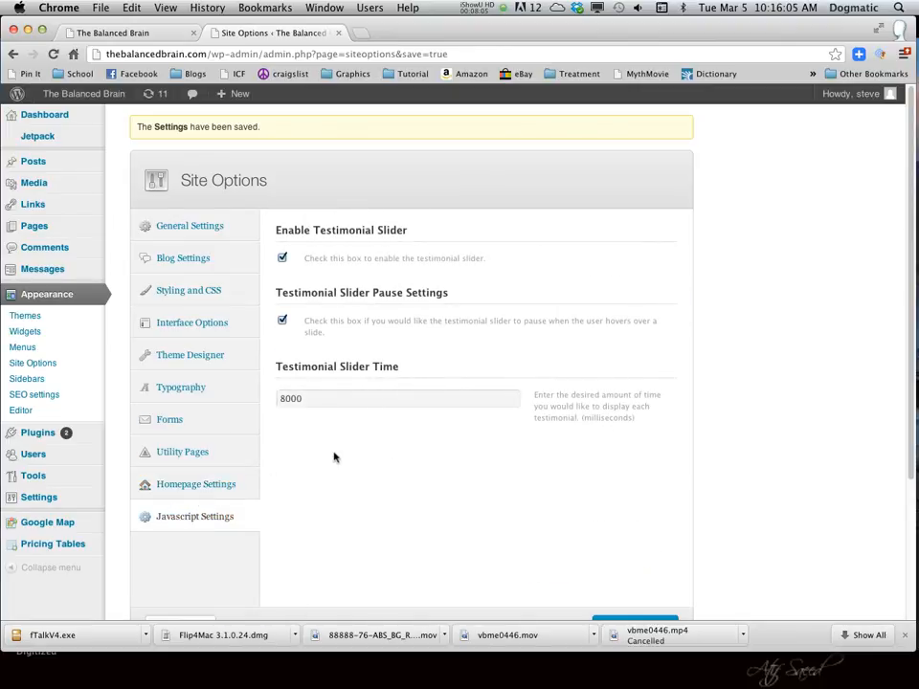
pyautogui.moveTo(351, 222)
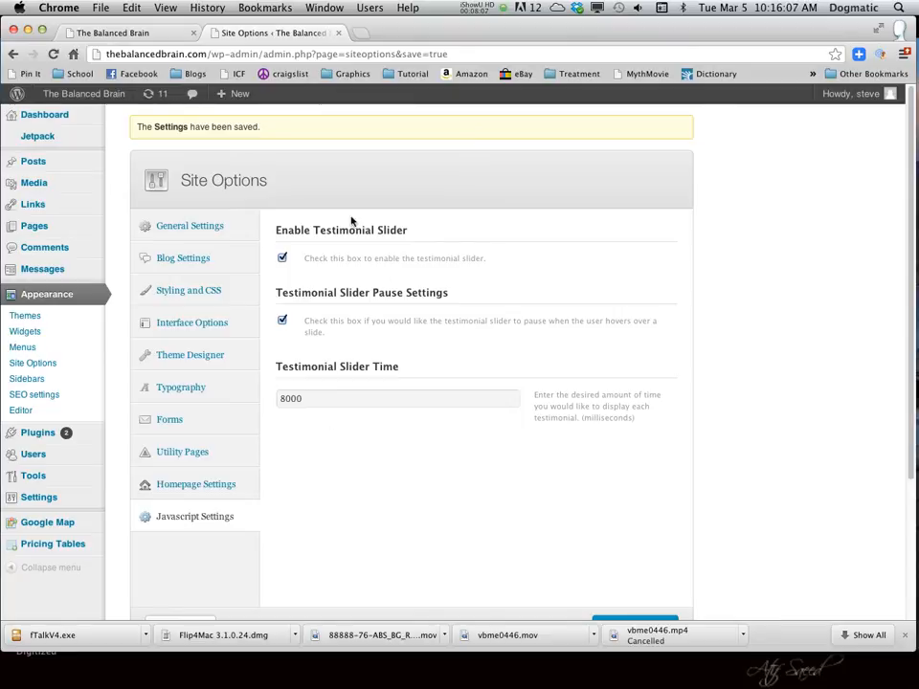
pyautogui.scroll(-3)
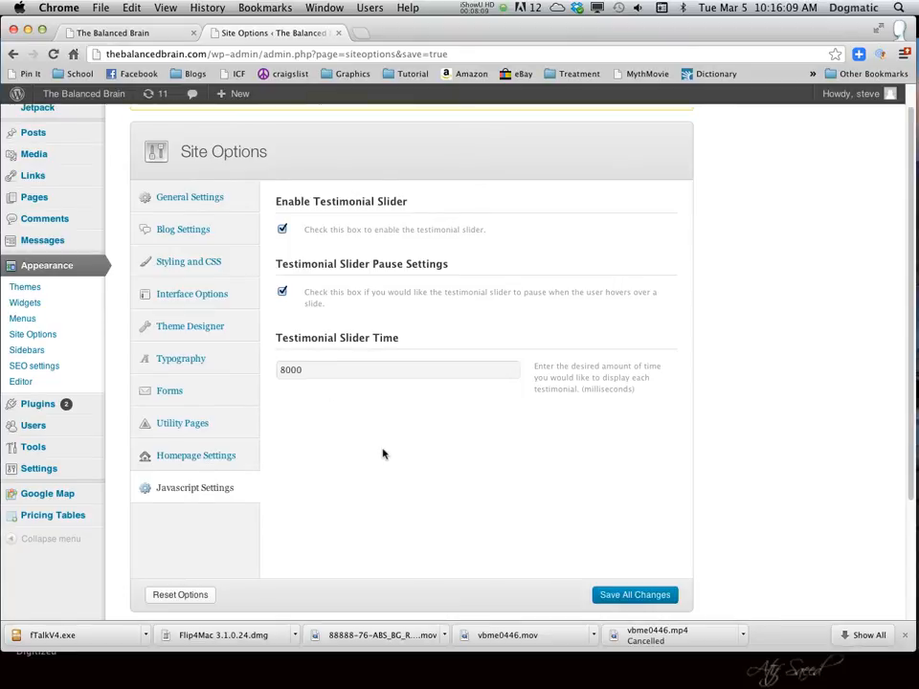